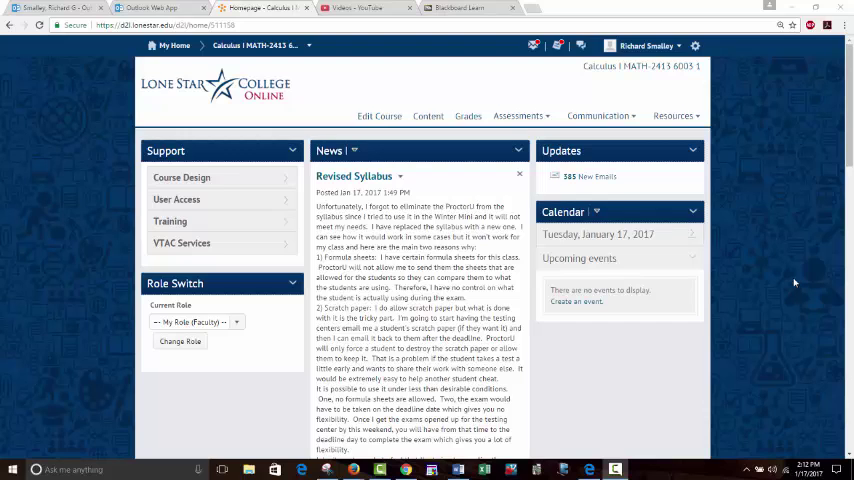
{"action": "mouse_move", "coordinate": [674, 144]}
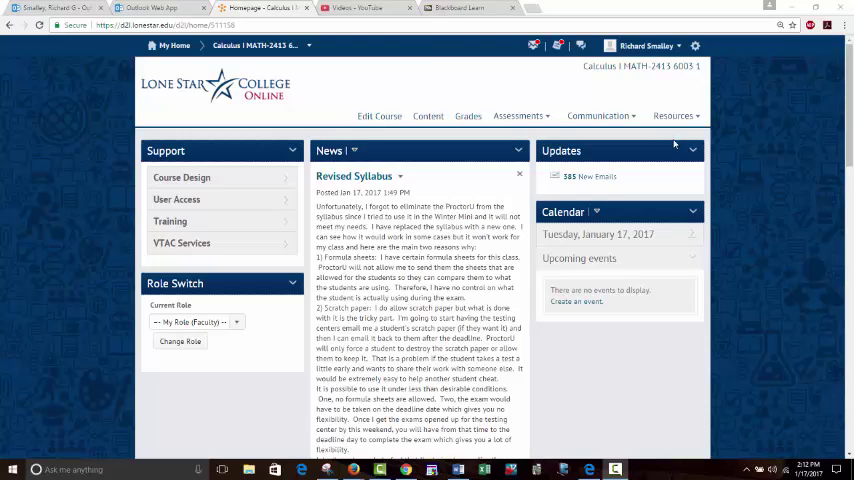
{"action": "mouse_move", "coordinate": [780, 260]}
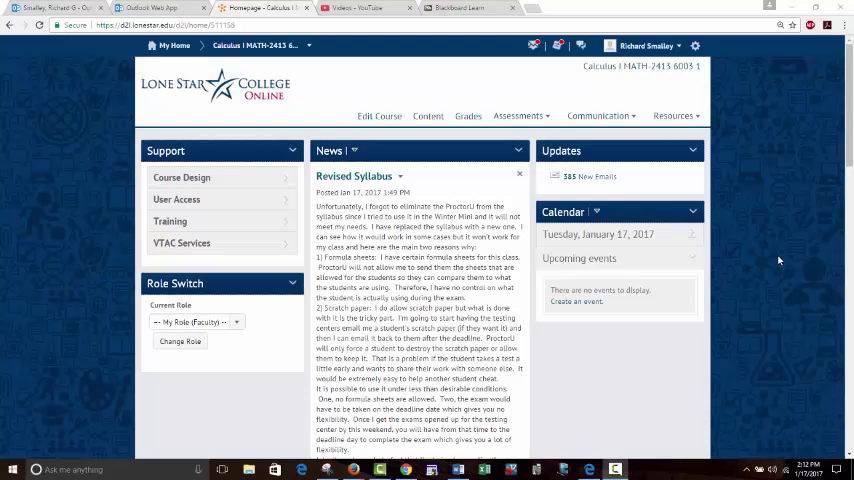
Step: Pick Student in the Role Switch widget's Current Role dropdown
{"action": "left_click", "coordinate": [196, 320]}
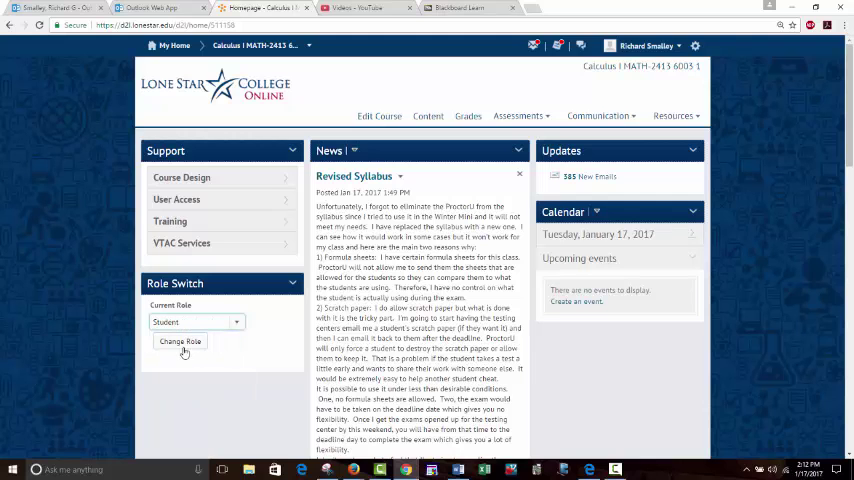
Step: Preview the Calculus I homepage as a Student, then change back to My Role (Faculty)
{"action": "left_click", "coordinate": [180, 340]}
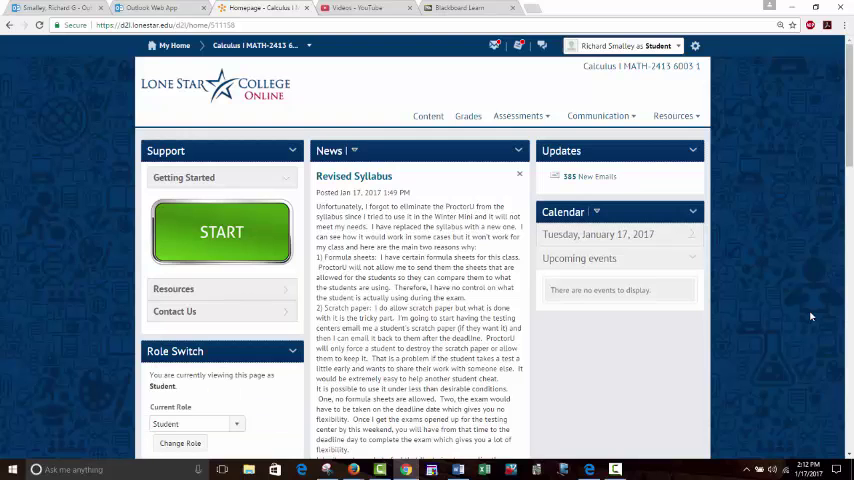
{"action": "mouse_move", "coordinate": [800, 254]}
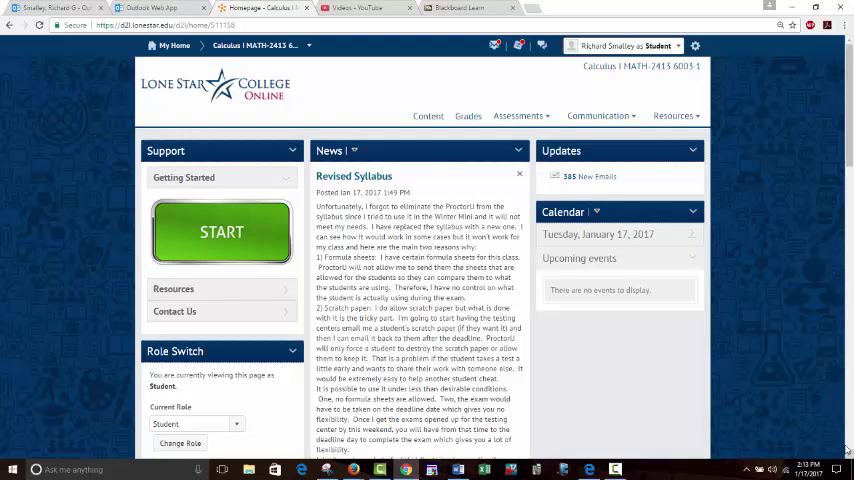
{"action": "mouse_move", "coordinate": [600, 348]}
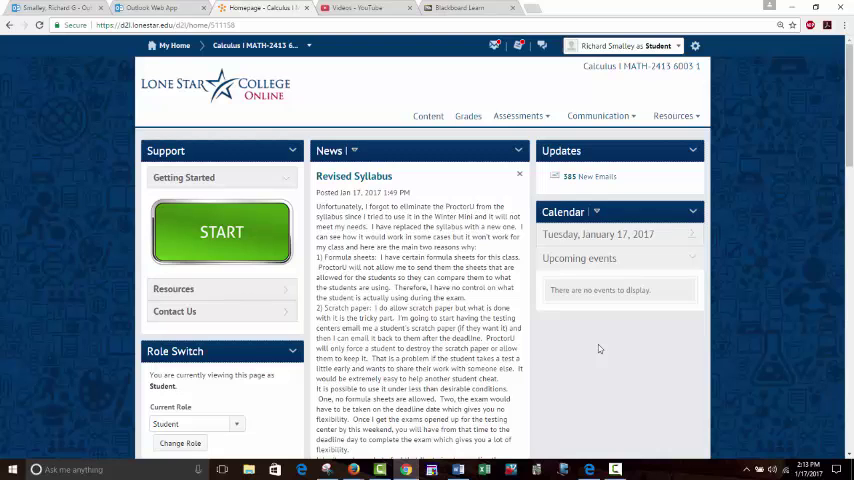
{"action": "mouse_move", "coordinate": [408, 118]}
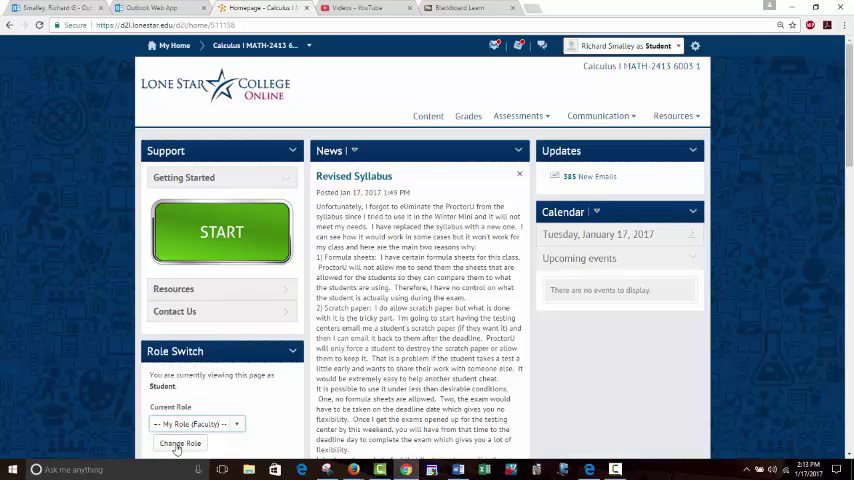
{"action": "left_click", "coordinate": [180, 452]}
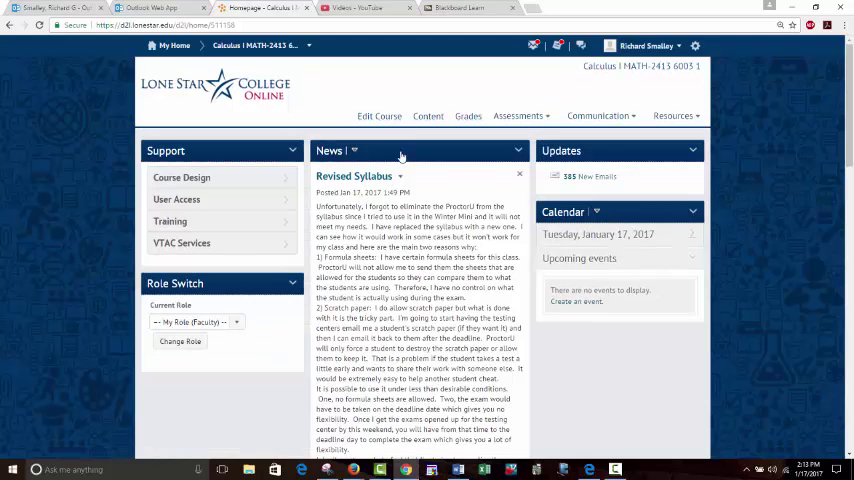
Step: Show the Course Content page scrolled to the Syllabus and Other Assorted Files module
{"action": "left_click", "coordinate": [428, 116]}
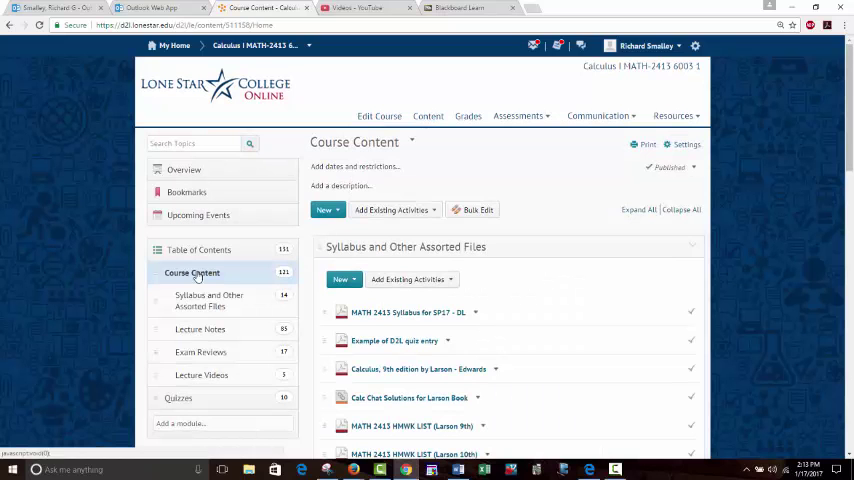
{"action": "scroll", "scroll_direction": "down", "scroll_amount": 3}
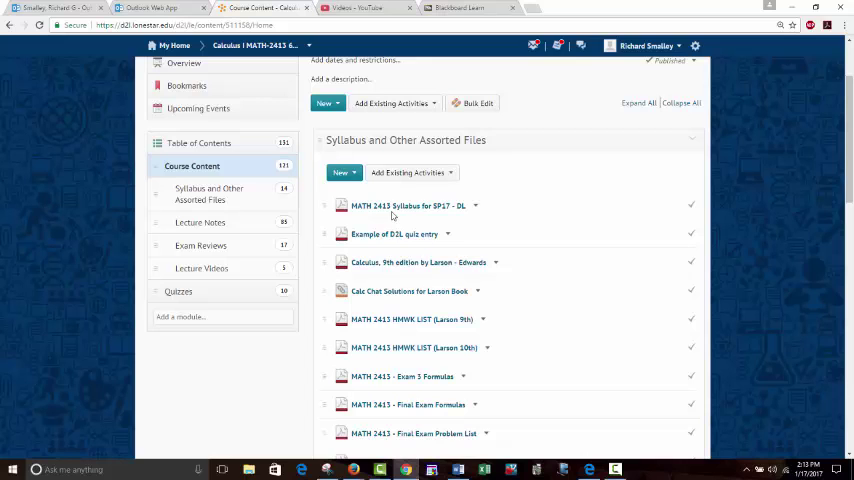
{"action": "mouse_move", "coordinate": [588, 468]}
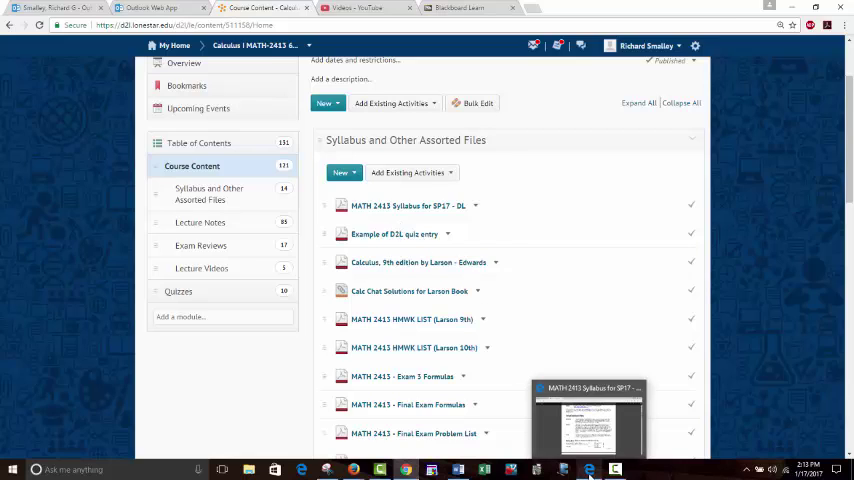
Step: Bring the MATH 2413 syllabus PDF forward and move to its Course Materials section
{"action": "left_click", "coordinate": [588, 420]}
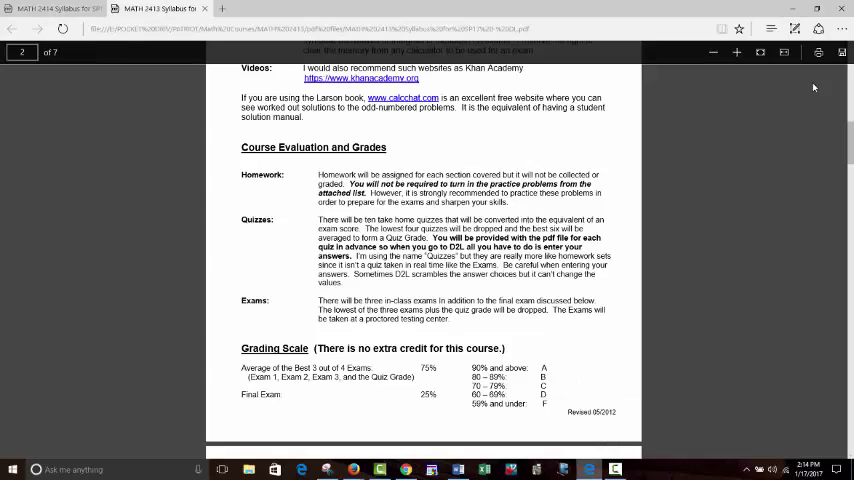
{"action": "left_click", "coordinate": [56, 8]}
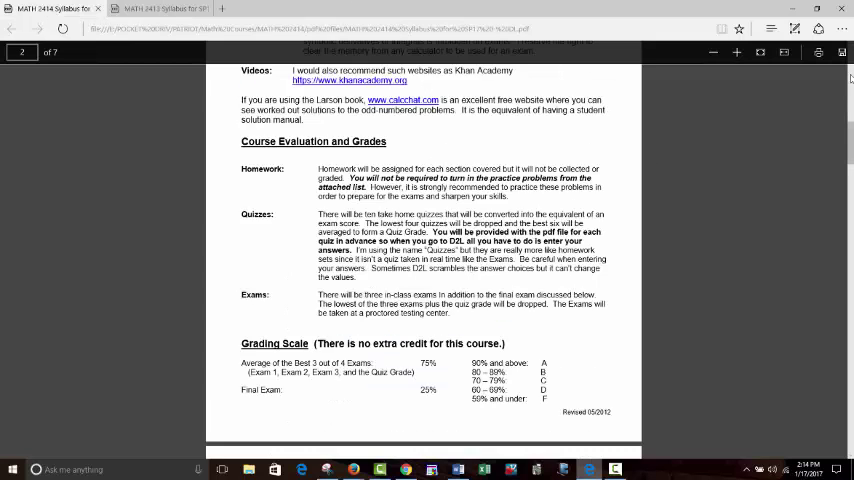
{"action": "scroll", "scroll_direction": "down", "scroll_amount": 3}
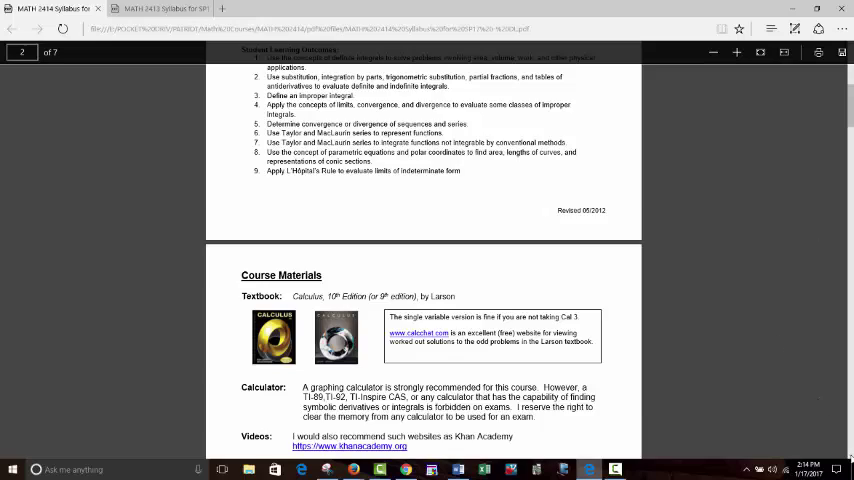
Step: Move the enlarged syllabus to its Course Evaluation and Grades section on homework, quizzes and exams
{"action": "scroll", "scroll_direction": "down", "scroll_amount": 3}
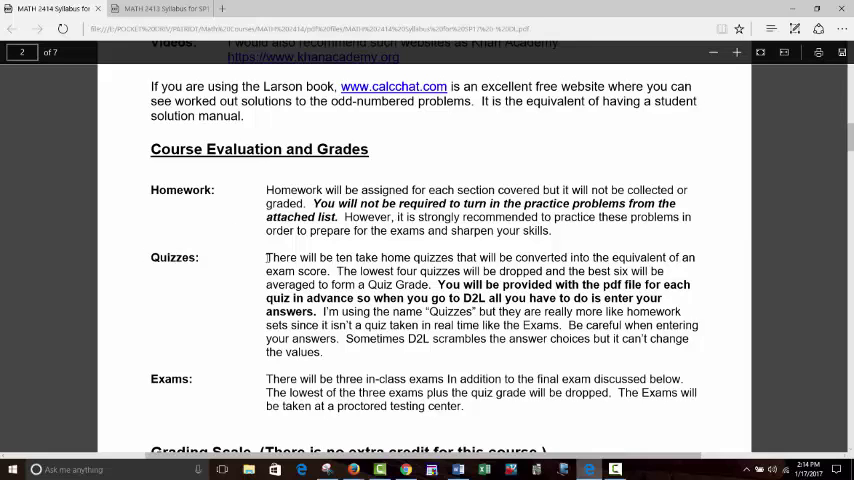
{"action": "mouse_move", "coordinate": [768, 292]}
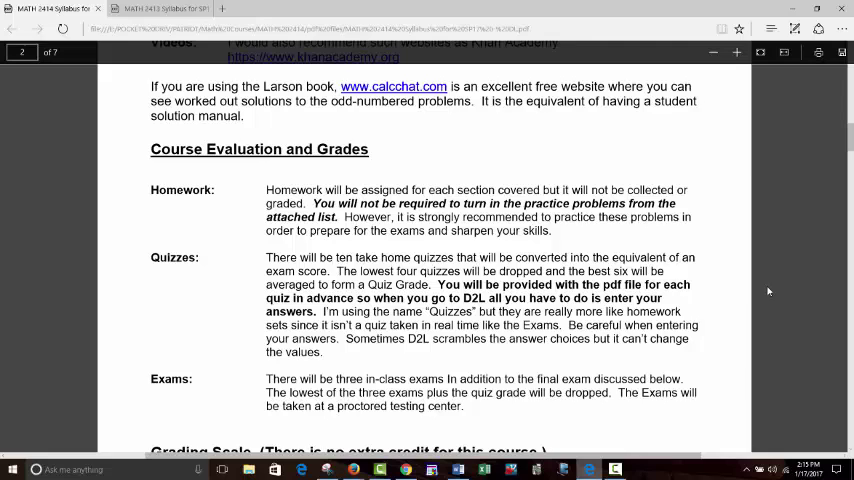
{"action": "mouse_move", "coordinate": [796, 318]}
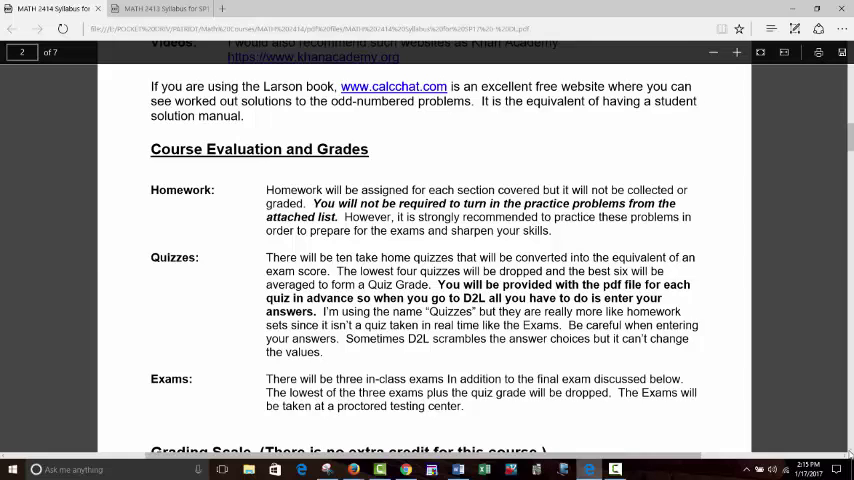
Step: Scroll down to the Grading Scale table with exam weights and letter-grade cutoffs
{"action": "scroll", "scroll_direction": "down", "scroll_amount": 3}
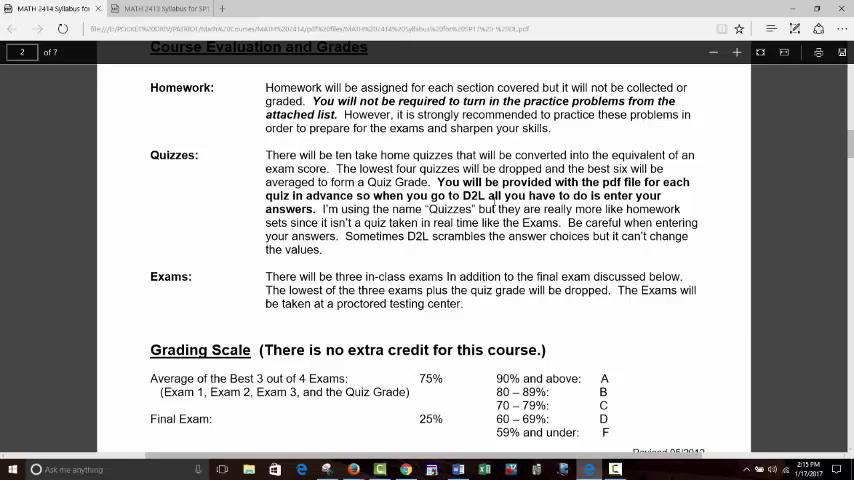
{"action": "mouse_move", "coordinate": [792, 316]}
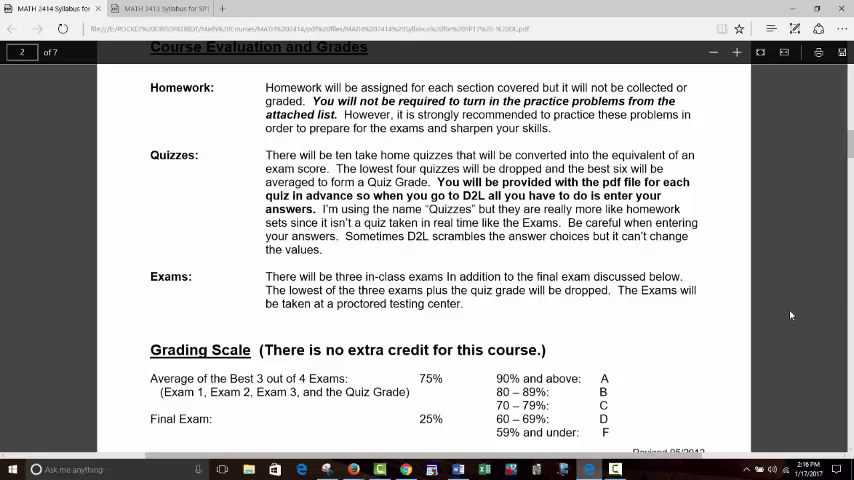
{"action": "scroll", "scroll_direction": "down", "scroll_amount": 3}
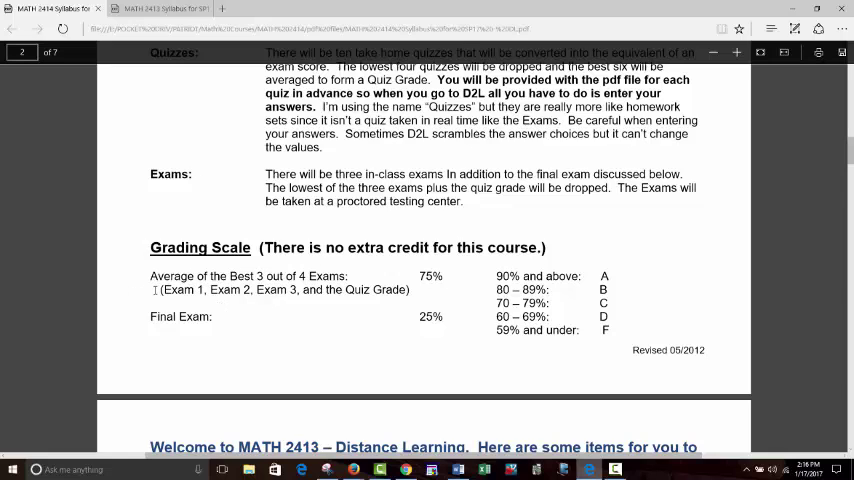
Step: Highlight the list of exams counted in the average, then scroll the syllabus back to its first page
{"action": "double_click", "coordinate": [284, 288]}
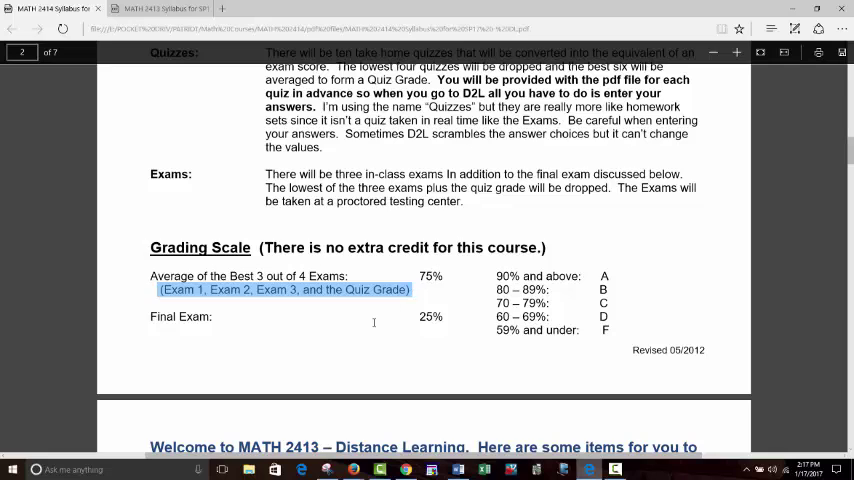
{"action": "left_click", "coordinate": [748, 292]}
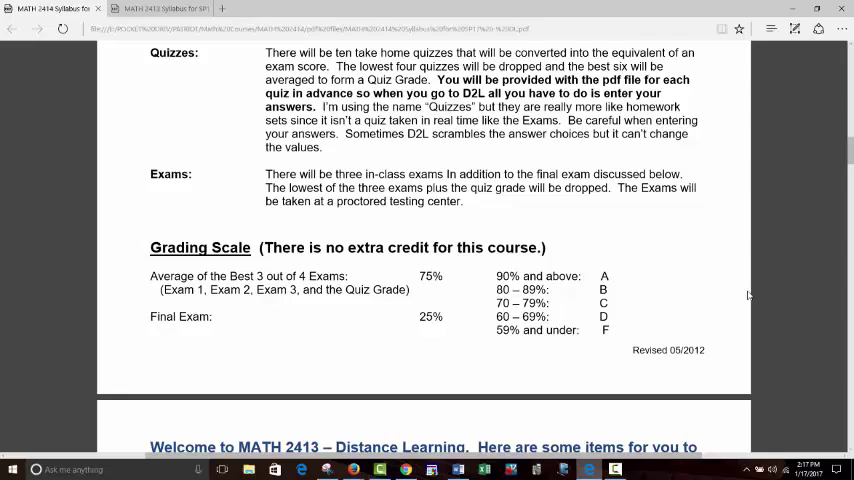
{"action": "scroll", "scroll_direction": "down", "scroll_amount": 3}
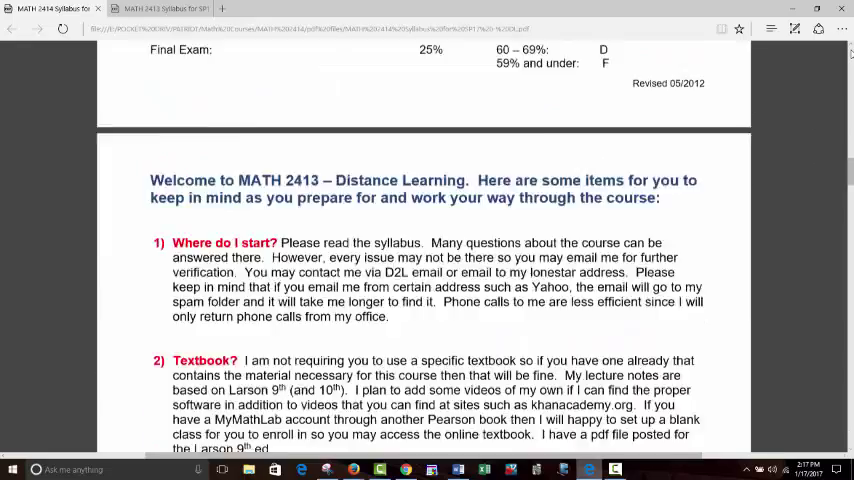
{"action": "scroll", "scroll_direction": "down", "scroll_amount": 3}
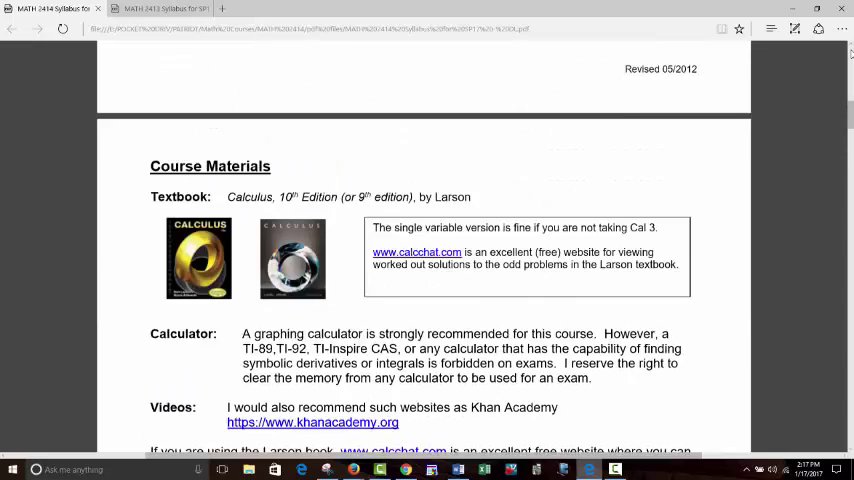
{"action": "scroll", "scroll_direction": "down", "scroll_amount": 3}
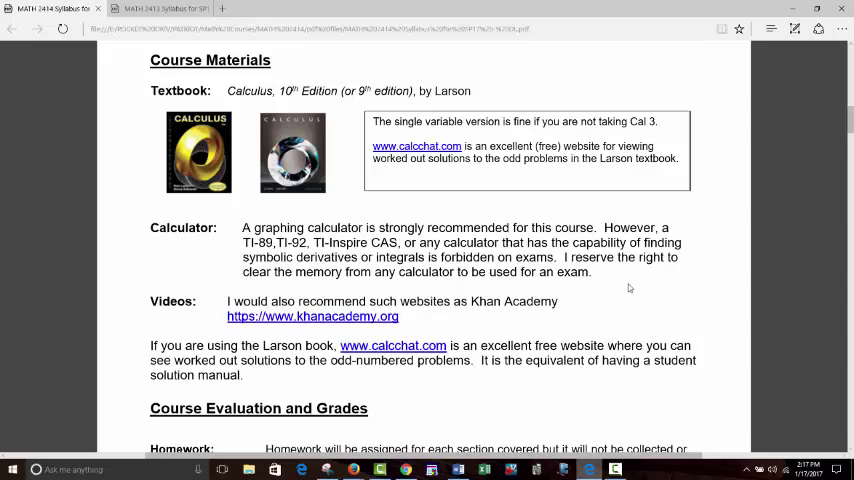
{"action": "scroll", "scroll_direction": "up", "scroll_amount": 3}
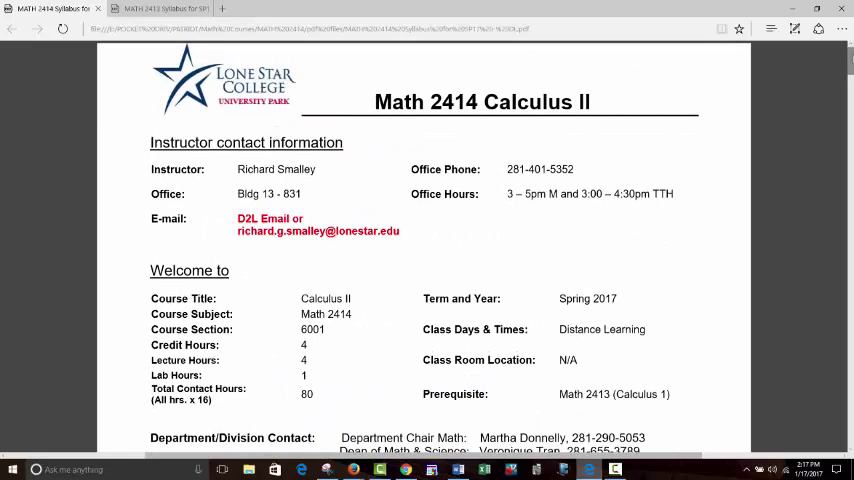
{"action": "left_click", "coordinate": [240, 8]}
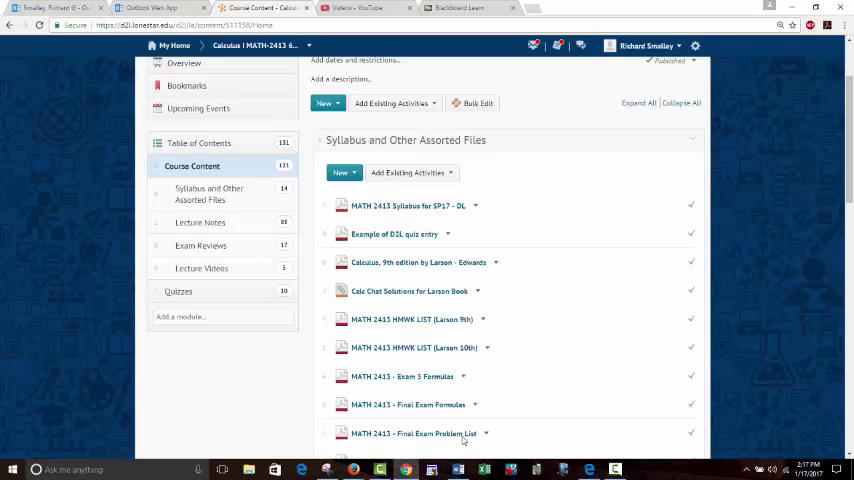
{"action": "mouse_move", "coordinate": [816, 208]}
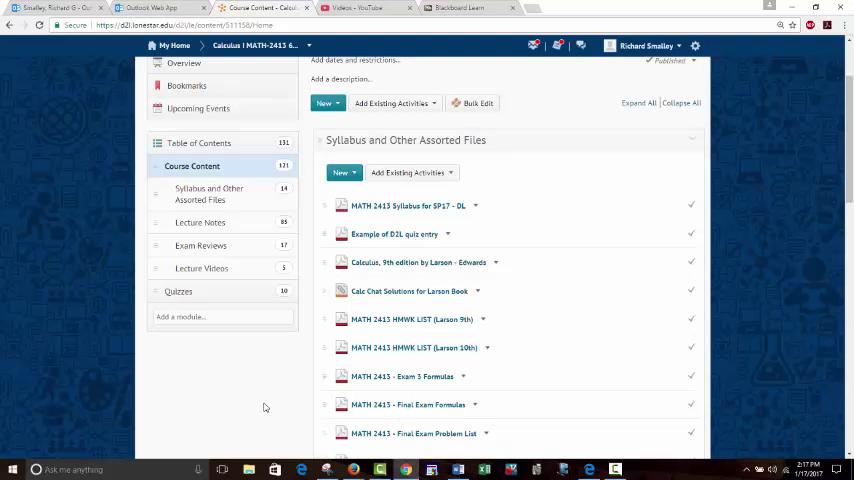
Step: Reach the Quizzes module listing 2413 Quiz 1 through Quiz 10
{"action": "scroll", "scroll_direction": "down", "scroll_amount": 3}
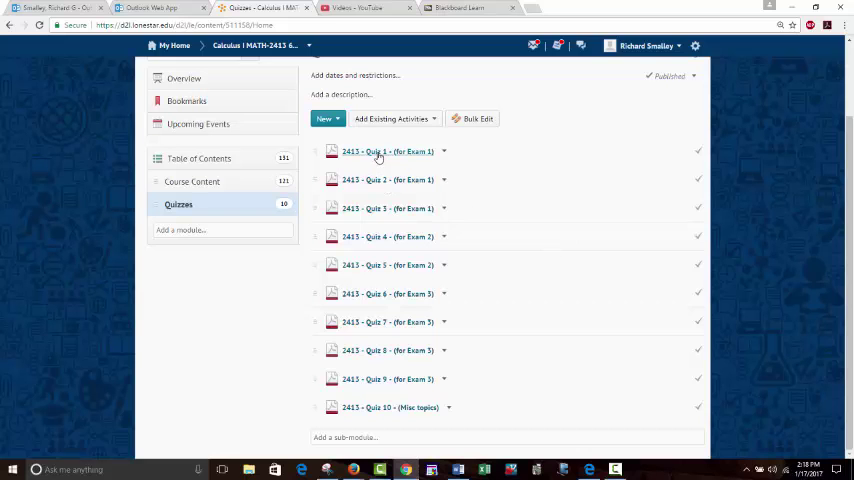
Step: Look through the limit questions of 2413 - Quiz 1 (for Exam 1)
{"action": "left_click", "coordinate": [388, 152]}
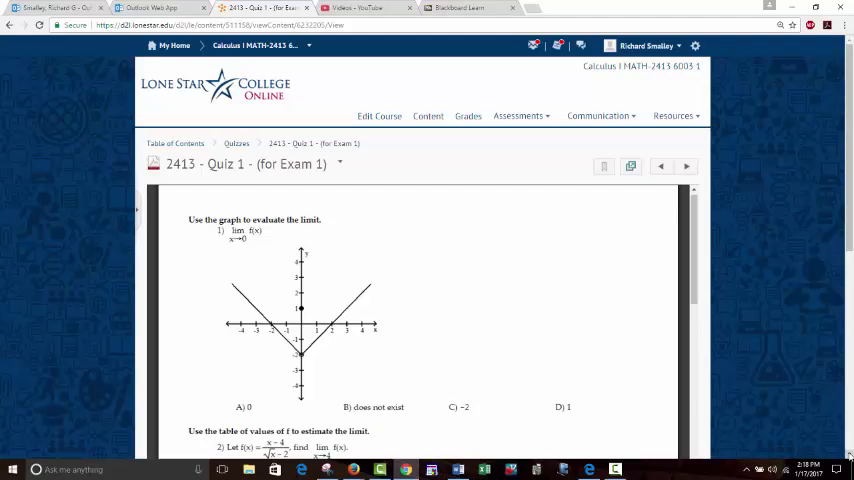
{"action": "mouse_move", "coordinate": [696, 440]}
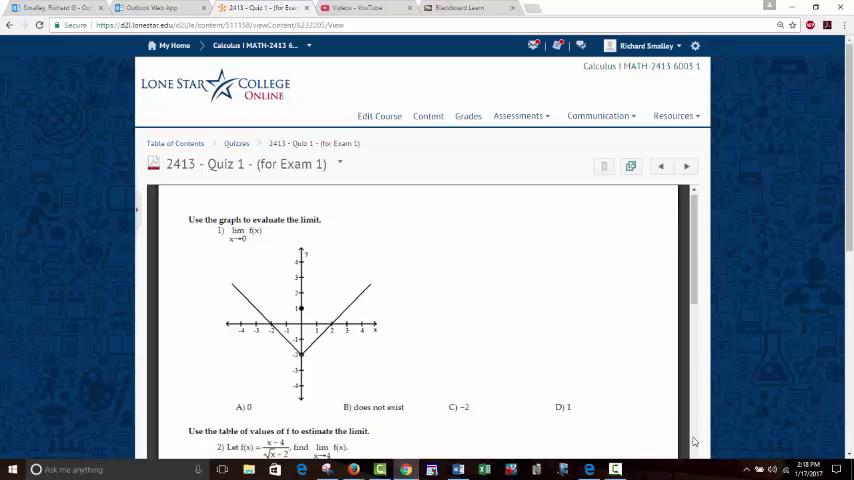
{"action": "scroll", "scroll_direction": "down", "scroll_amount": 3}
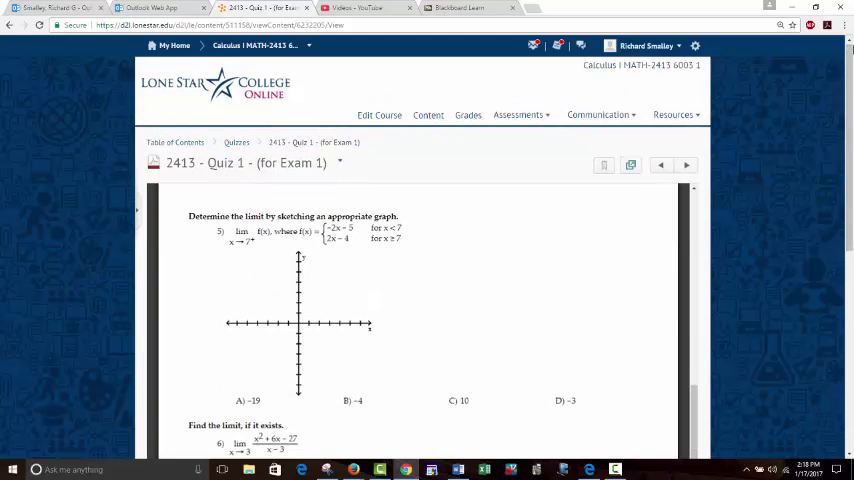
{"action": "left_click", "coordinate": [518, 116]}
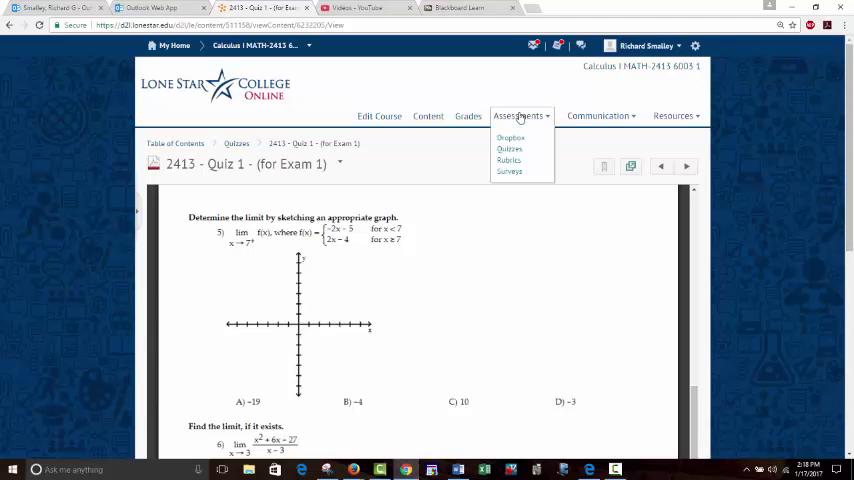
Step: Choose Quizzes under Assessments to reach the Manage Quizzes page with availability dates
{"action": "left_click", "coordinate": [508, 148]}
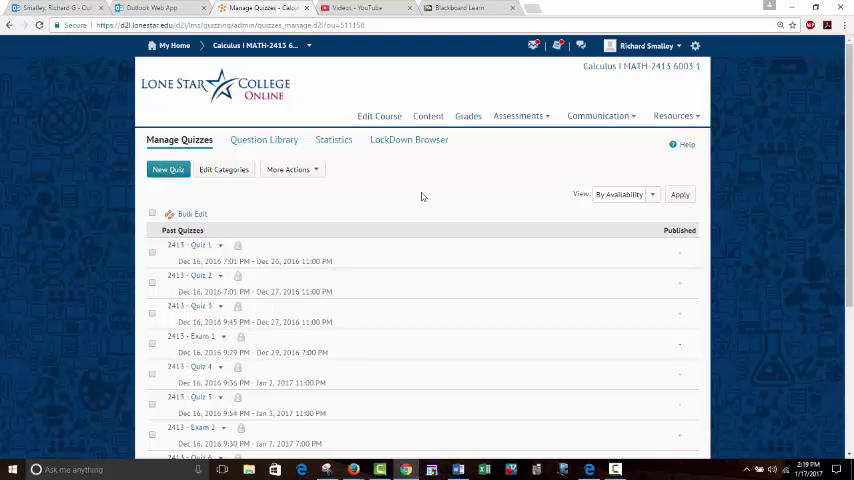
{"action": "mouse_move", "coordinate": [392, 204]}
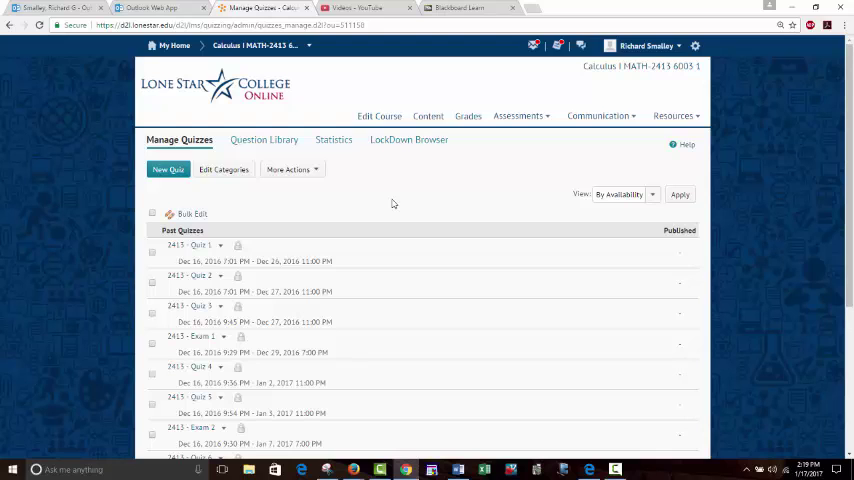
{"action": "mouse_move", "coordinate": [374, 248]}
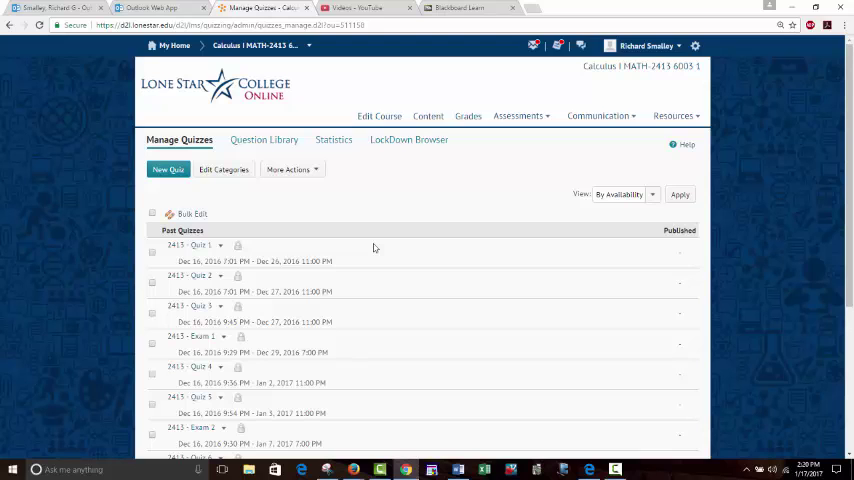
{"action": "mouse_move", "coordinate": [388, 220]}
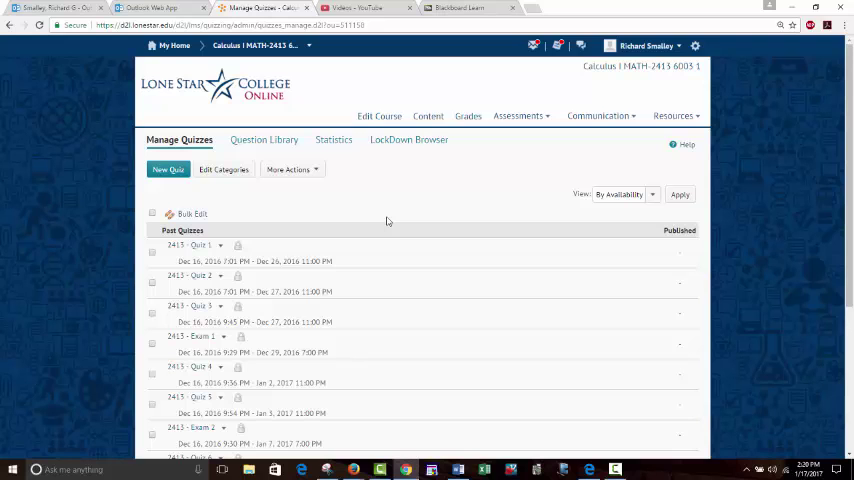
Step: View the Edit Quiz page for 2413 - Quiz 1 and scroll through its ten multiple-choice questions
{"action": "left_click", "coordinate": [188, 244]}
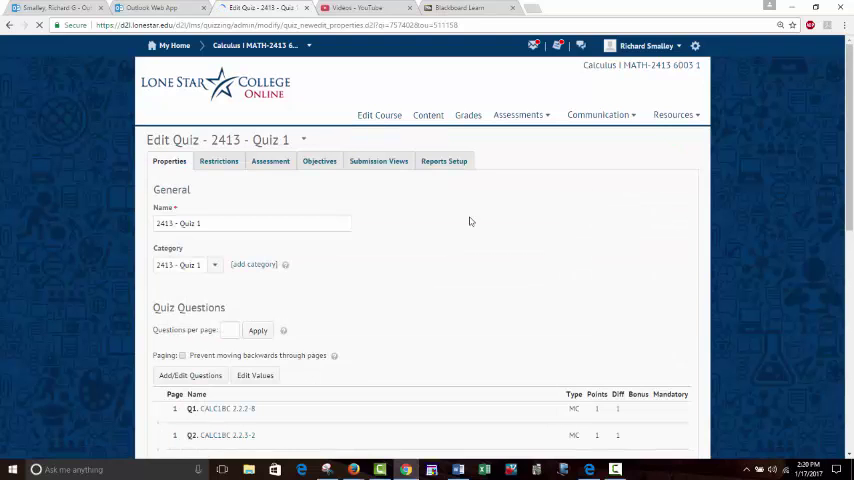
{"action": "scroll", "scroll_direction": "down", "scroll_amount": 3}
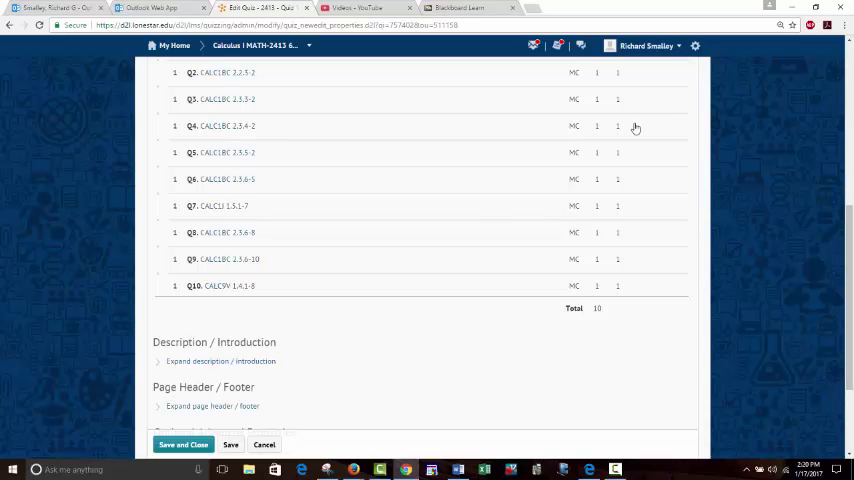
{"action": "scroll", "scroll_direction": "up", "scroll_amount": 3}
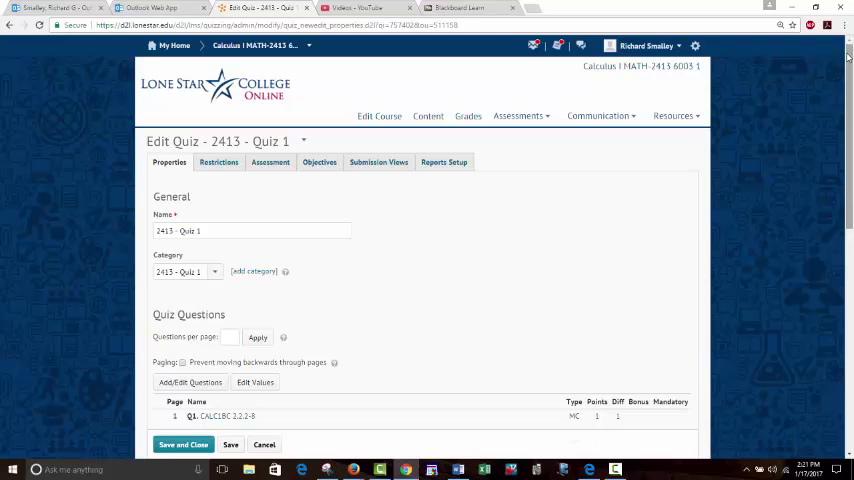
{"action": "mouse_move", "coordinate": [568, 164]}
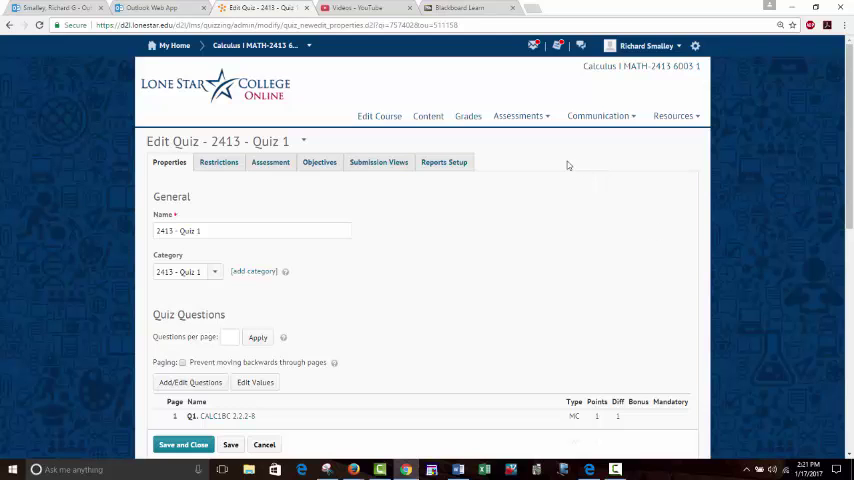
Step: Show the Enter Grades page with student rows and Quiz 1–4 columns, then the Assessments list
{"action": "left_click", "coordinate": [184, 444]}
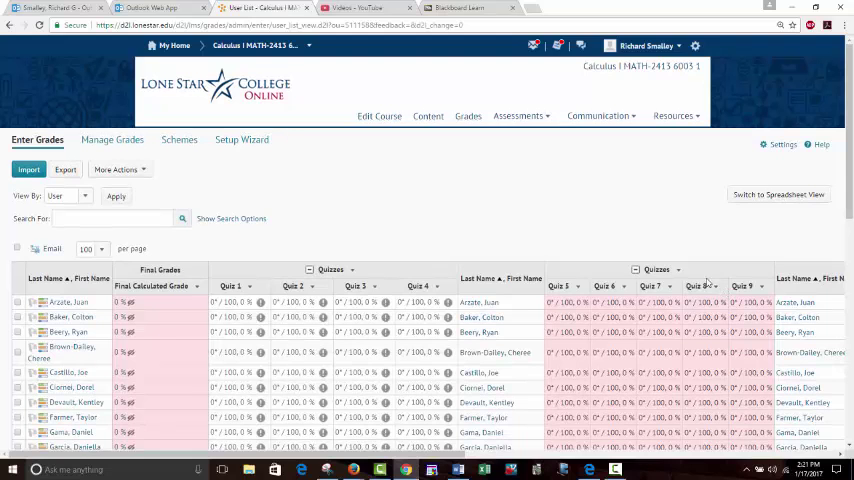
{"action": "mouse_move", "coordinate": [478, 222]}
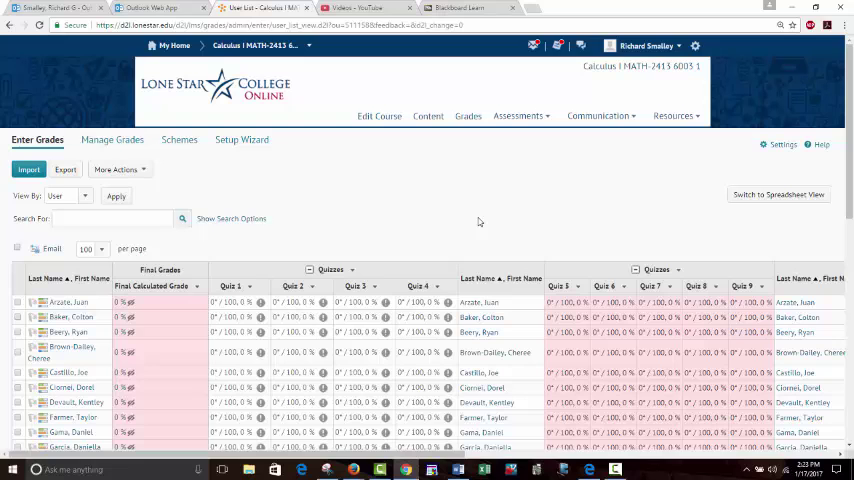
{"action": "mouse_move", "coordinate": [520, 152]}
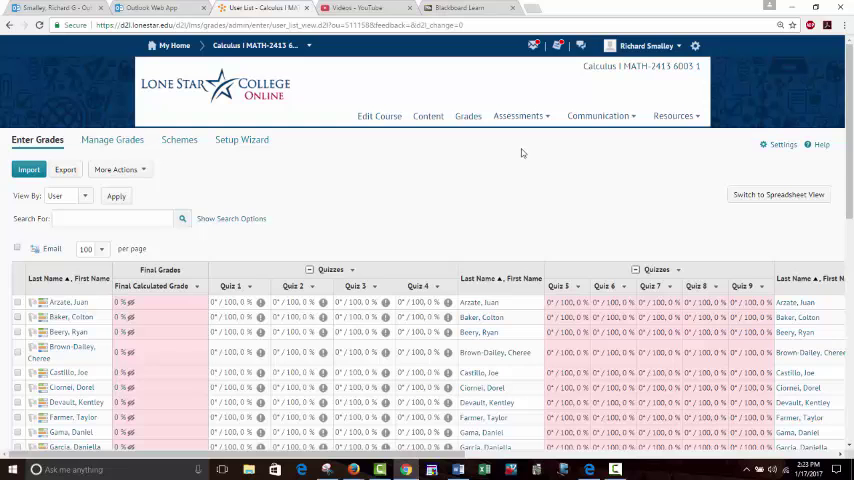
{"action": "left_click", "coordinate": [520, 116]}
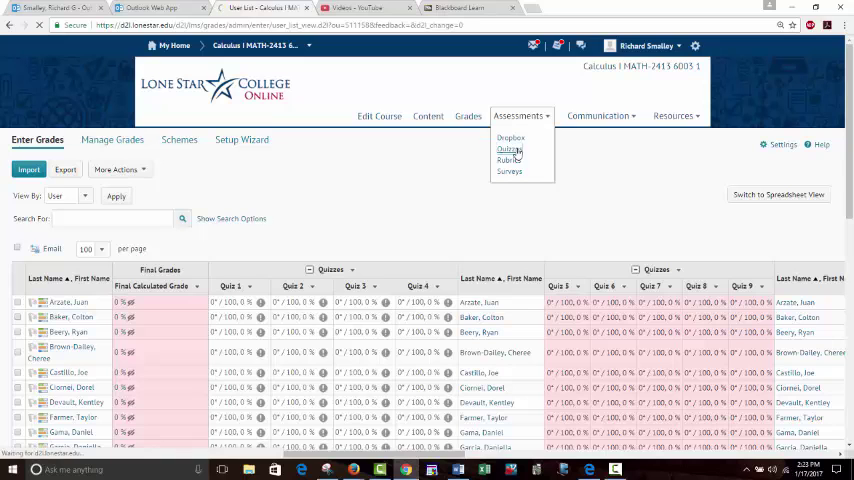
Step: Go via Manage Quizzes back to Content and expand Course Content's submodules in the Table of Contents
{"action": "left_click", "coordinate": [508, 150]}
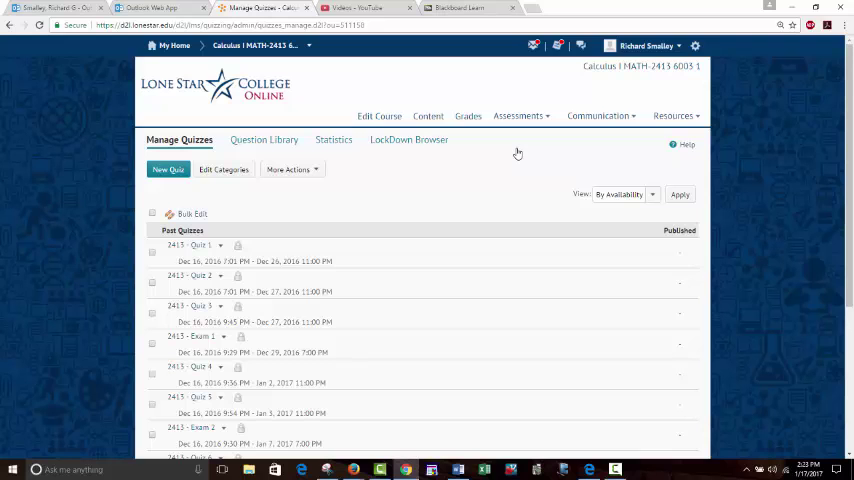
{"action": "left_click", "coordinate": [428, 114]}
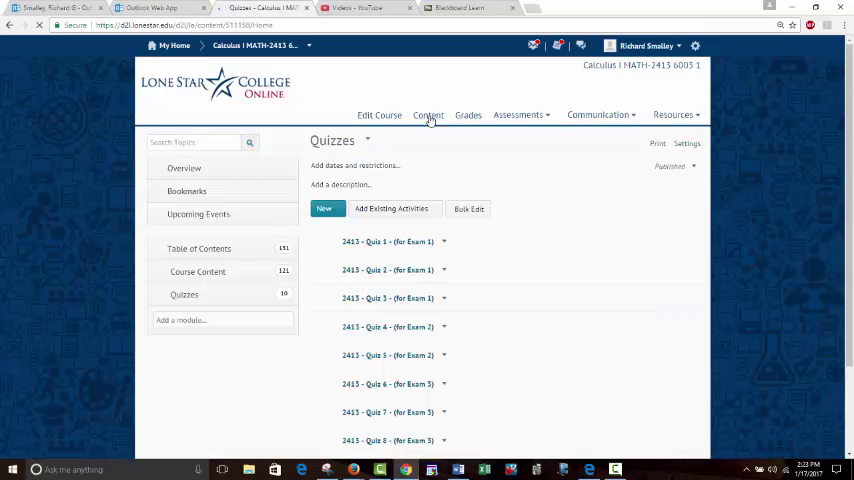
{"action": "scroll", "scroll_direction": "down", "scroll_amount": 3}
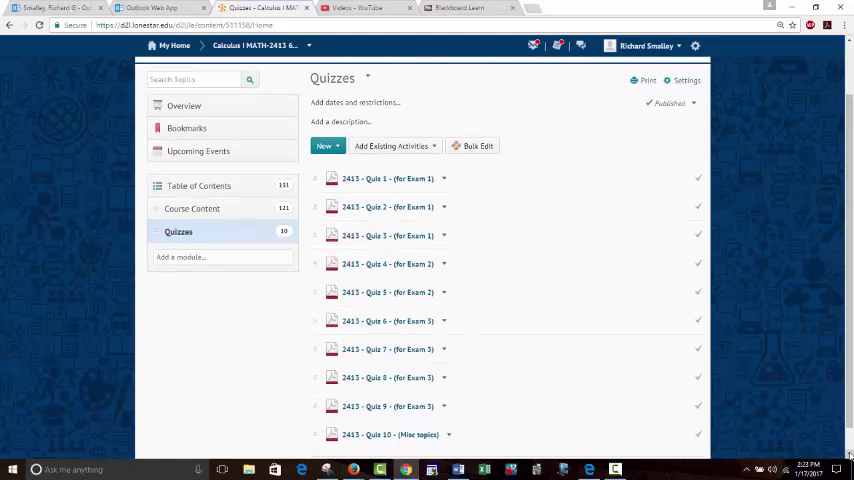
{"action": "left_click", "coordinate": [192, 208]}
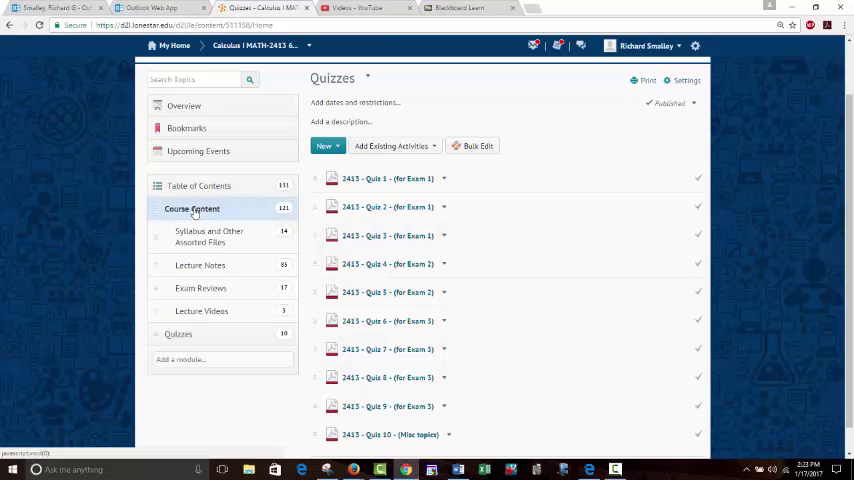
{"action": "left_click", "coordinate": [208, 236]}
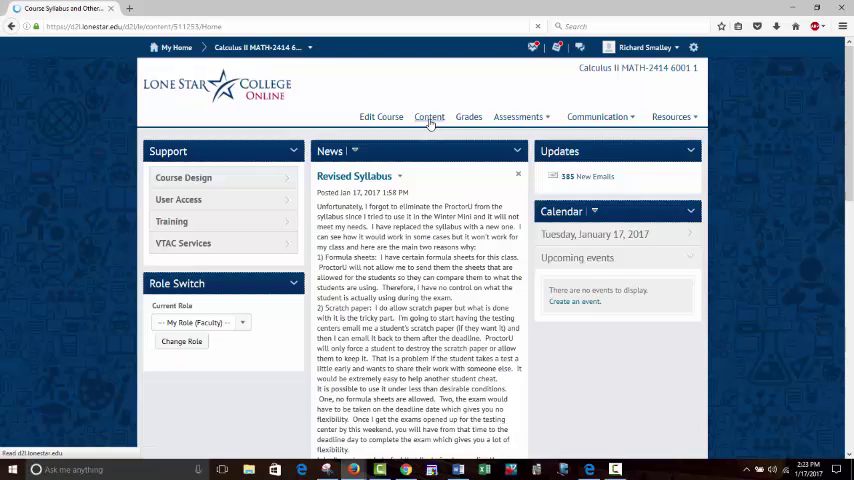
{"action": "left_click", "coordinate": [428, 116]}
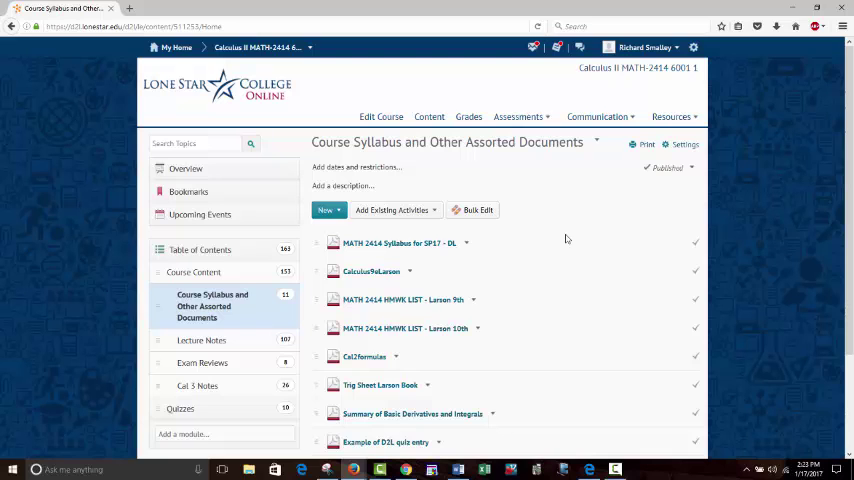
{"action": "scroll", "scroll_direction": "down", "scroll_amount": 3}
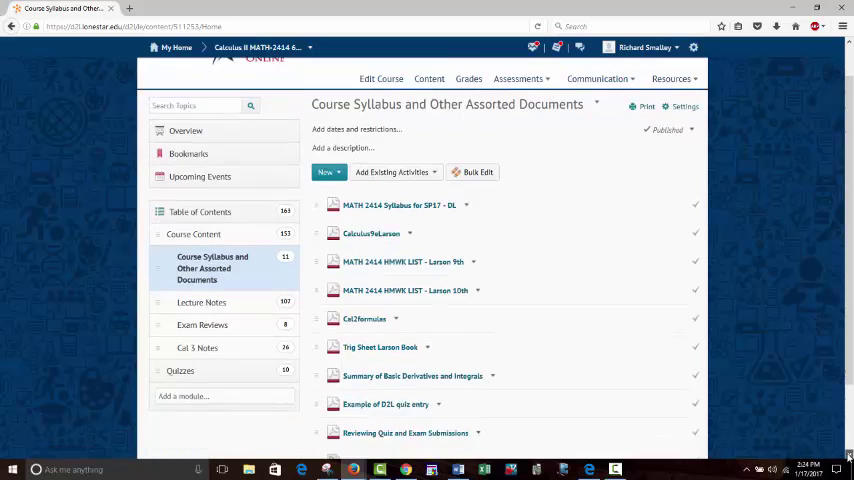
{"action": "scroll", "scroll_direction": "down", "scroll_amount": 3}
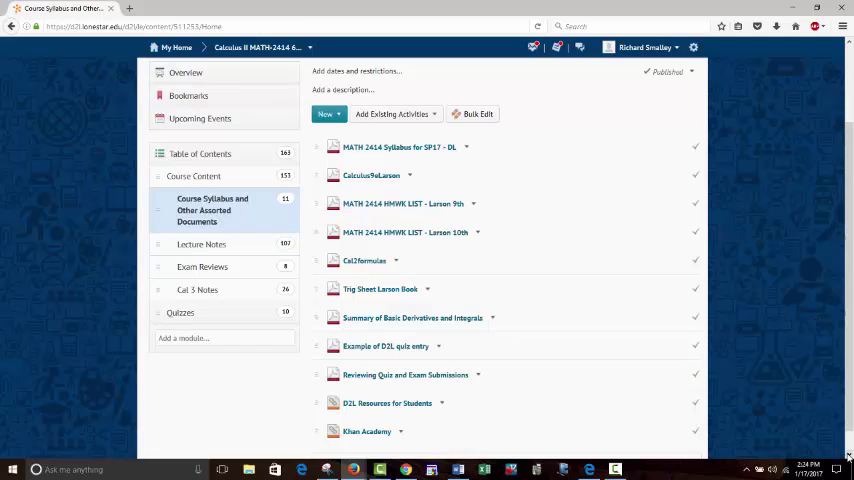
{"action": "mouse_move", "coordinate": [796, 140]}
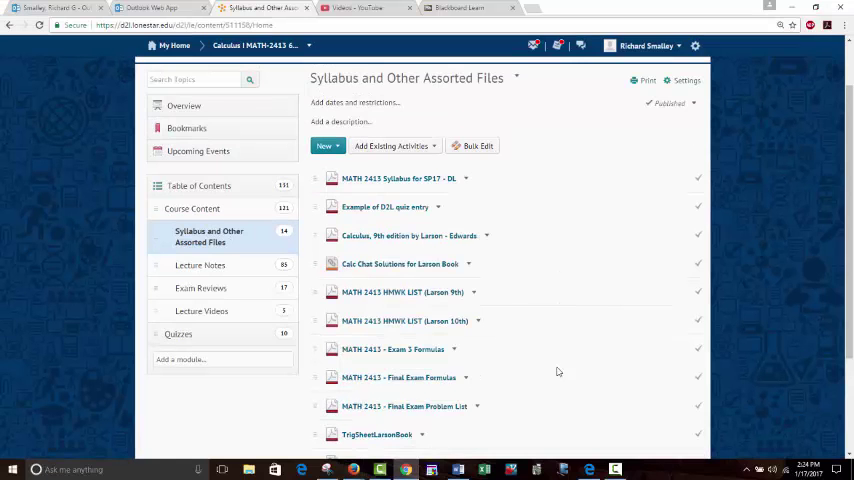
{"action": "scroll", "scroll_direction": "down", "scroll_amount": 3}
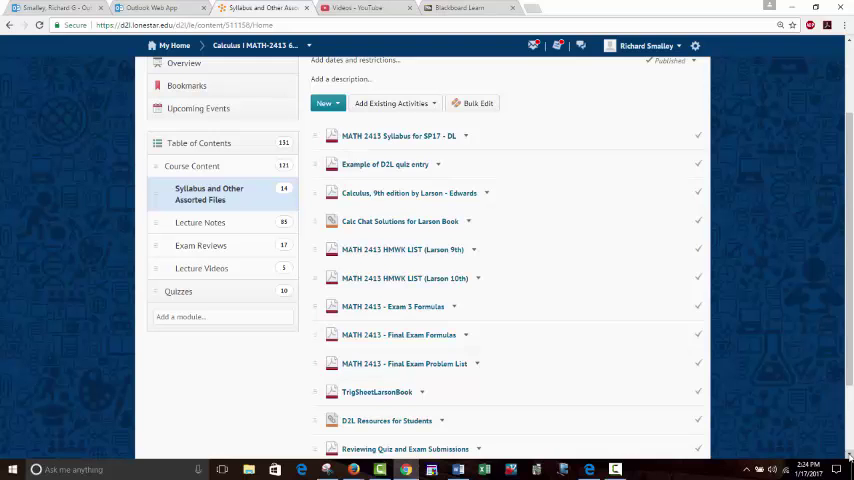
{"action": "scroll", "scroll_direction": "down", "scroll_amount": 3}
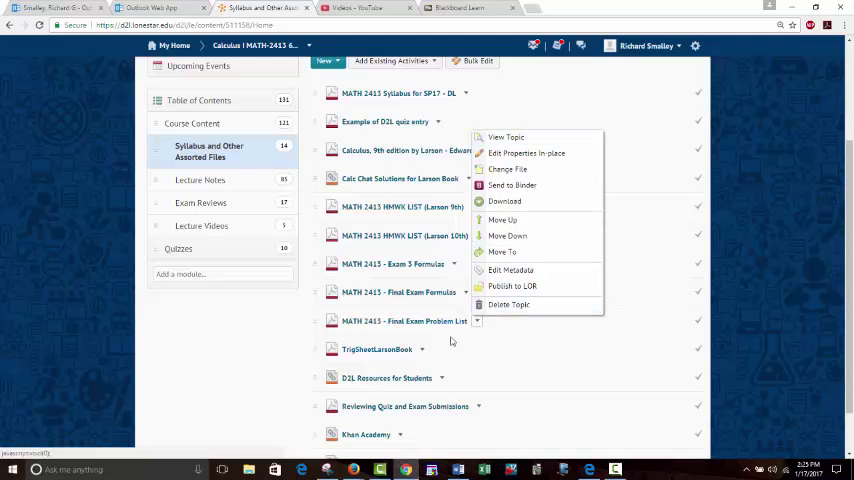
{"action": "mouse_move", "coordinate": [508, 168]}
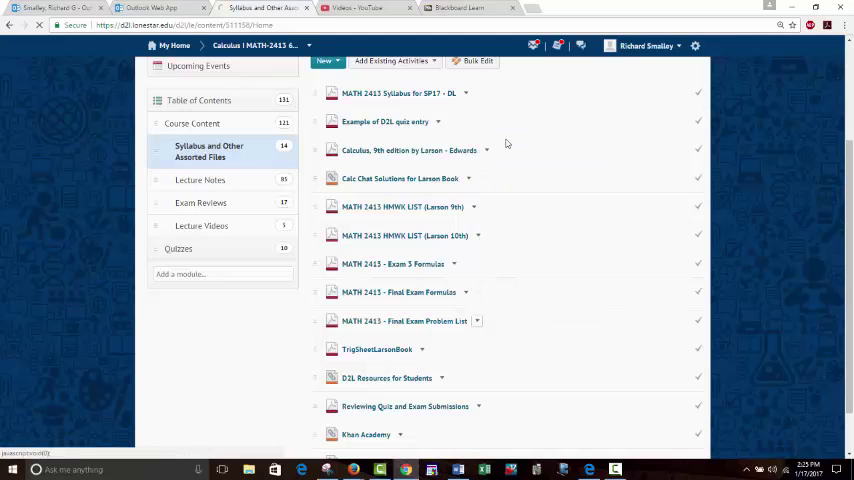
{"action": "left_click", "coordinate": [404, 320]}
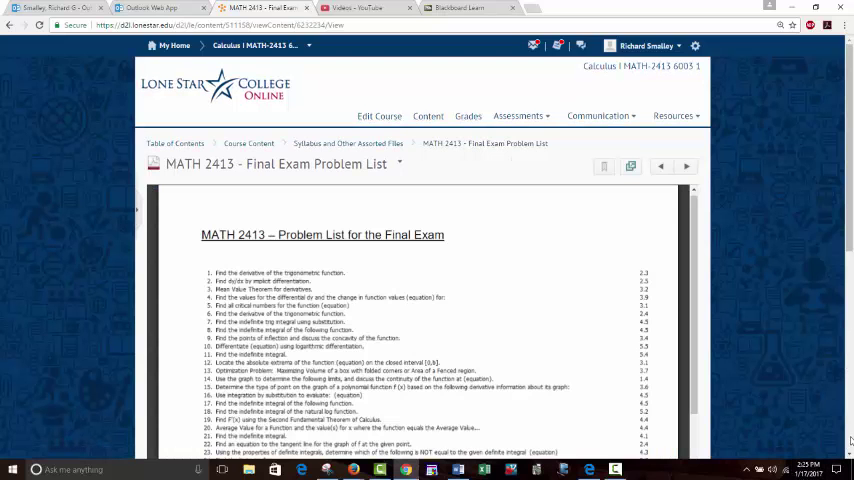
{"action": "scroll", "scroll_direction": "down", "scroll_amount": 3}
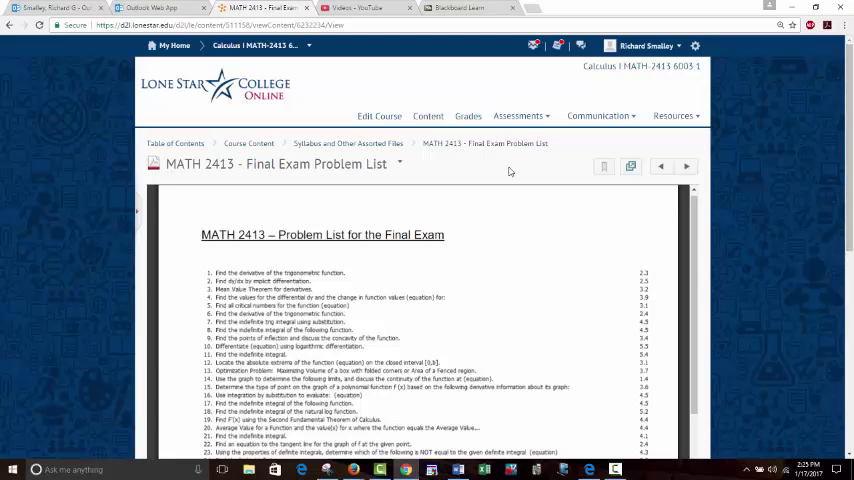
{"action": "left_click", "coordinate": [348, 144]}
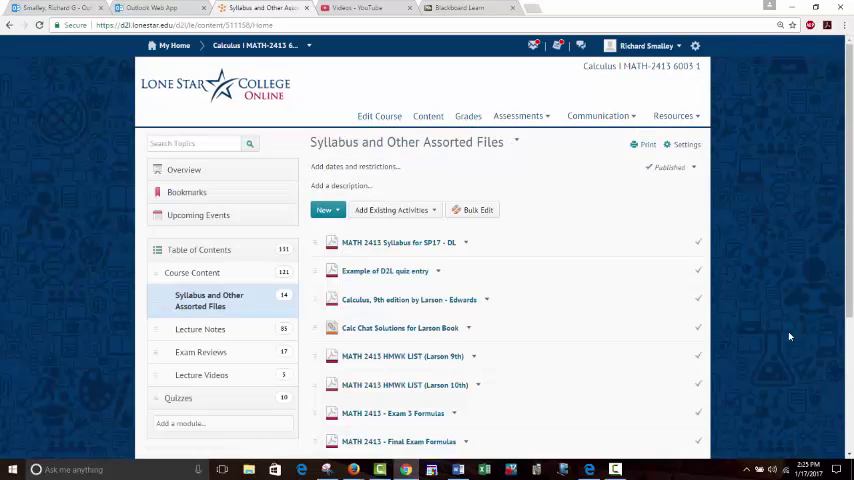
Step: Scroll down through the module's file list to its bottom and back up
{"action": "scroll", "scroll_direction": "down", "scroll_amount": 3}
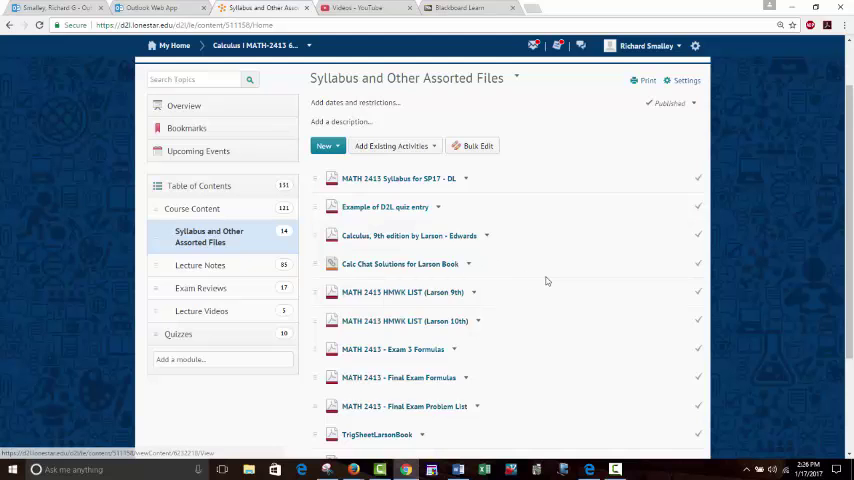
{"action": "mouse_move", "coordinate": [788, 340]}
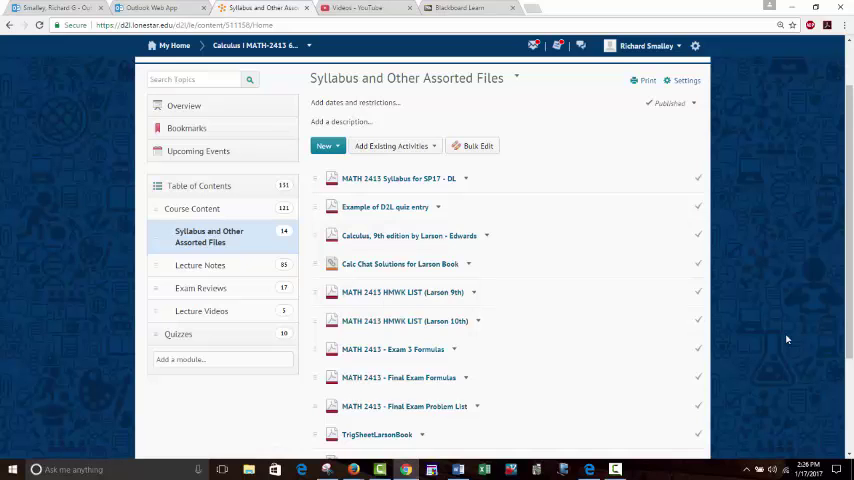
{"action": "scroll", "scroll_direction": "down", "scroll_amount": 3}
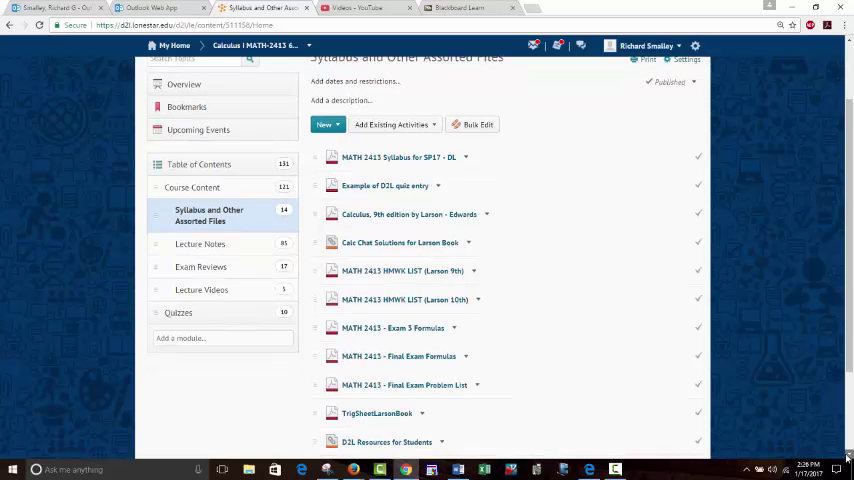
{"action": "scroll", "scroll_direction": "down", "scroll_amount": 3}
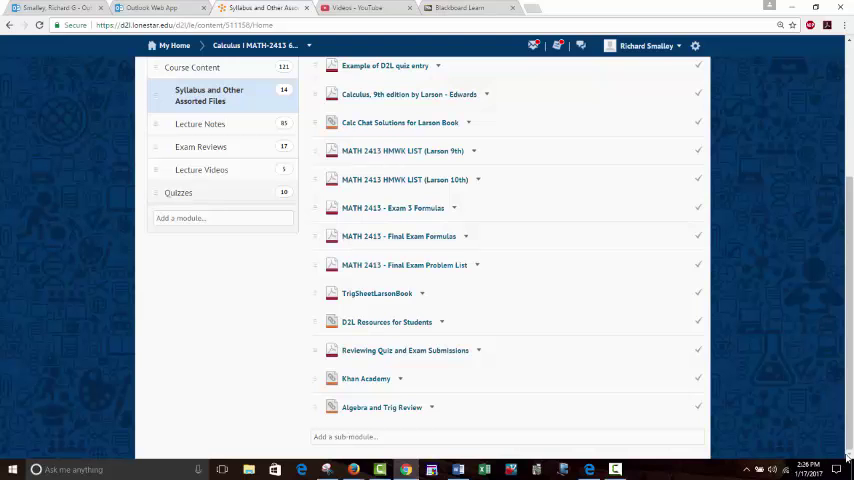
{"action": "scroll", "scroll_direction": "up", "scroll_amount": 3}
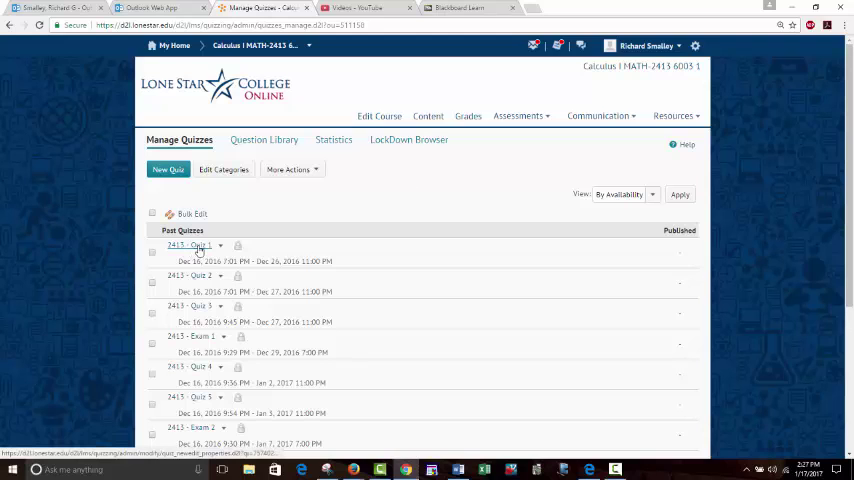
{"action": "mouse_move", "coordinate": [438, 208]}
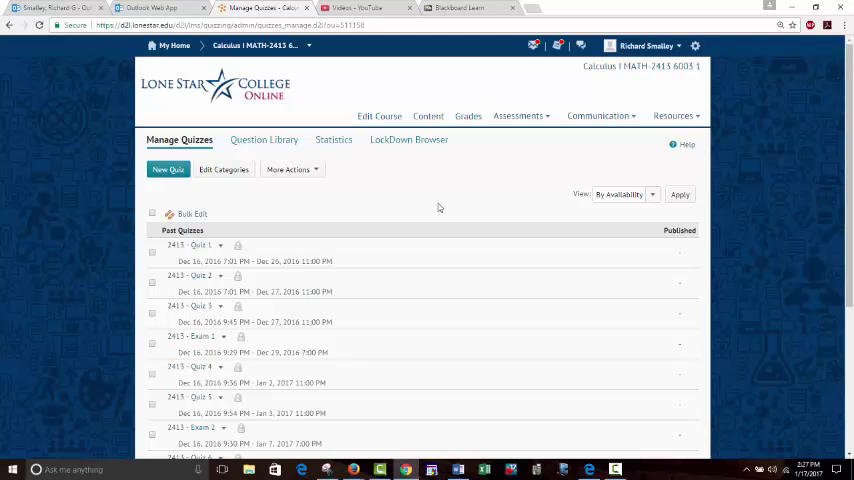
Step: Return to the Syllabus and Other Assorted Files module showing lower items like Khan Academy
{"action": "left_click", "coordinate": [428, 116]}
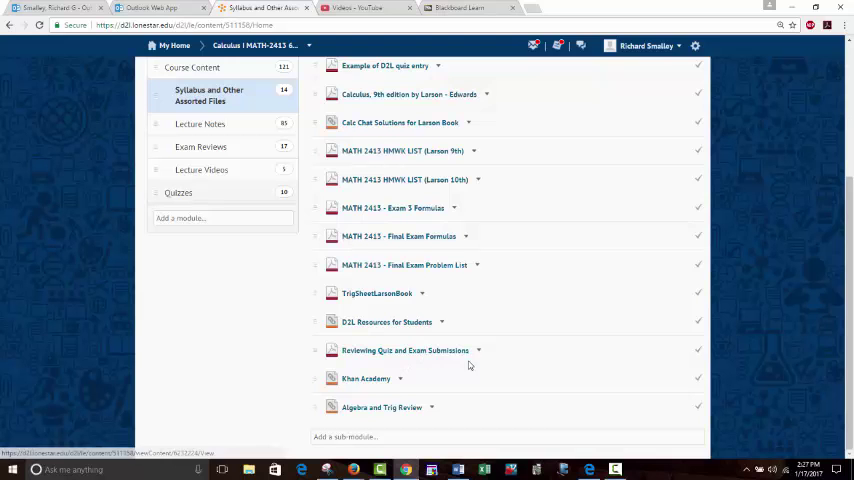
Step: Navigate via Assessments > Quizzes to the Manage Quizzes list of quizzes and exams
{"action": "scroll", "scroll_direction": "up", "scroll_amount": 3}
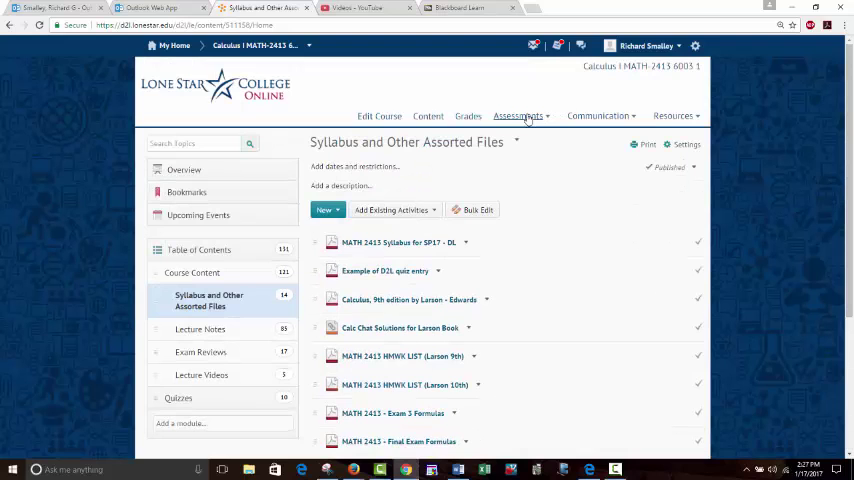
{"action": "left_click", "coordinate": [518, 116]}
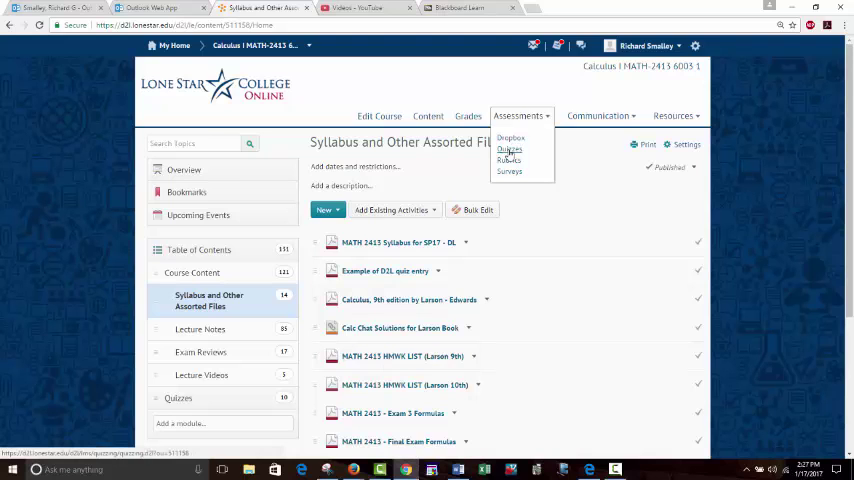
{"action": "left_click", "coordinate": [510, 148]}
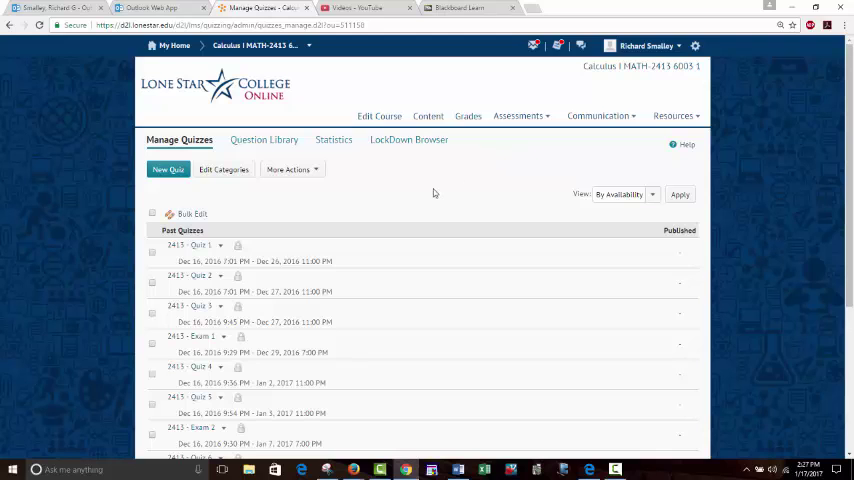
{"action": "mouse_move", "coordinate": [438, 196]}
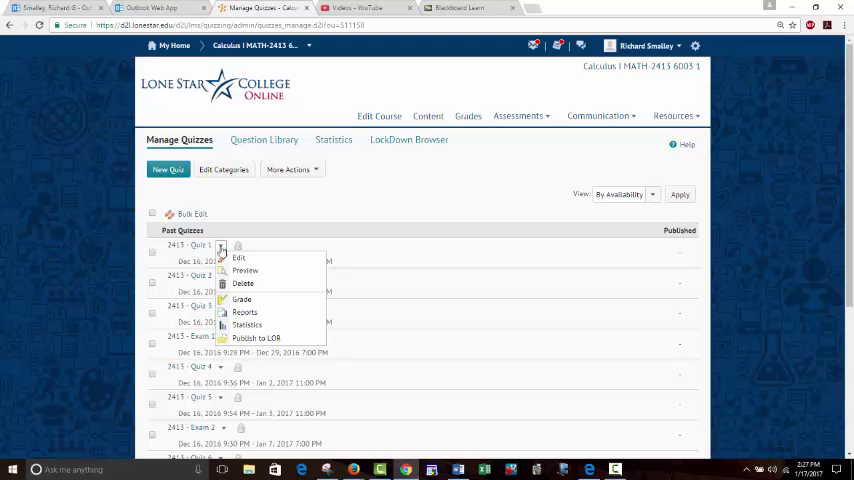
{"action": "mouse_move", "coordinate": [390, 210]}
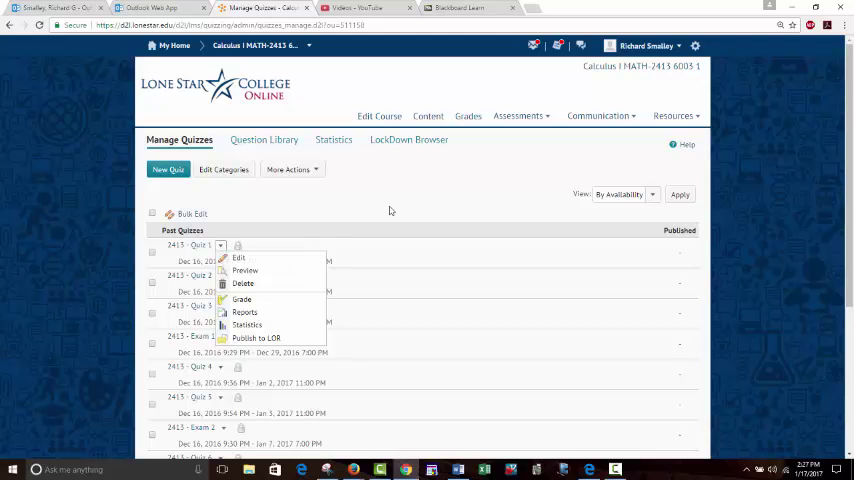
Step: Dismiss Quiz 1's action dropdown before heading back to Course Content
{"action": "left_click", "coordinate": [518, 116]}
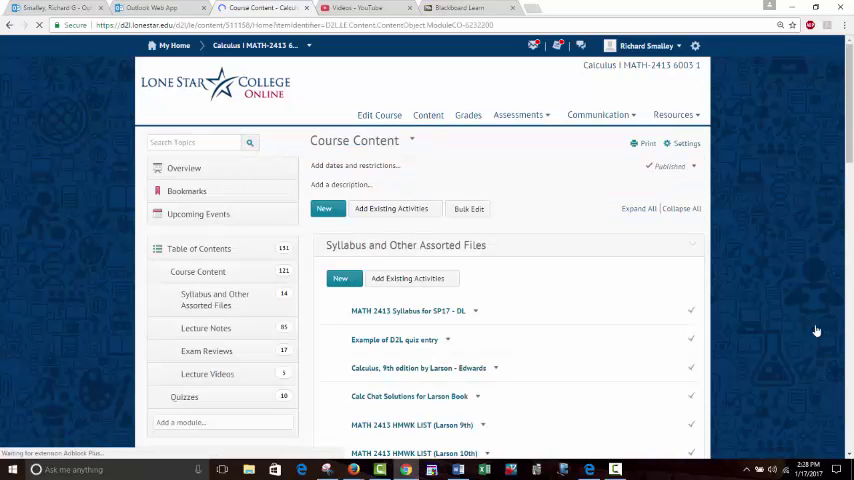
Step: Expand Lecture Notes to list Exam 1–3 Notes, Precalc Notes and Windows Journal format submodules
{"action": "scroll", "scroll_direction": "down", "scroll_amount": 3}
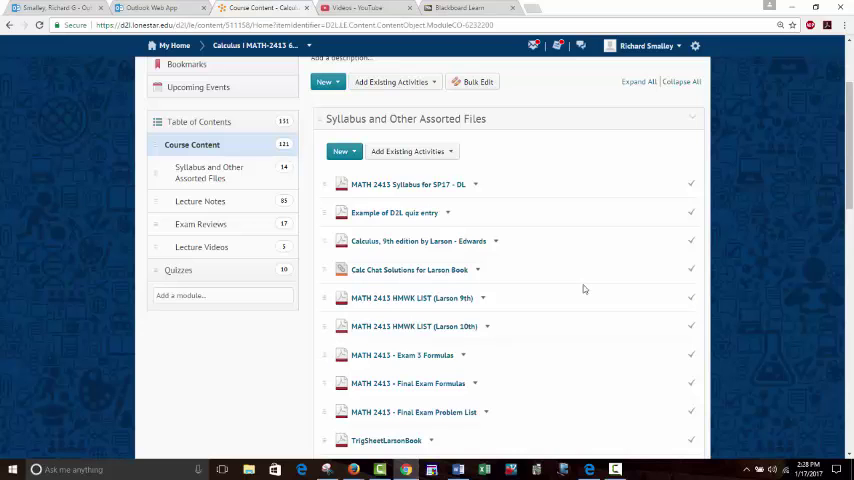
{"action": "left_click", "coordinate": [200, 200]}
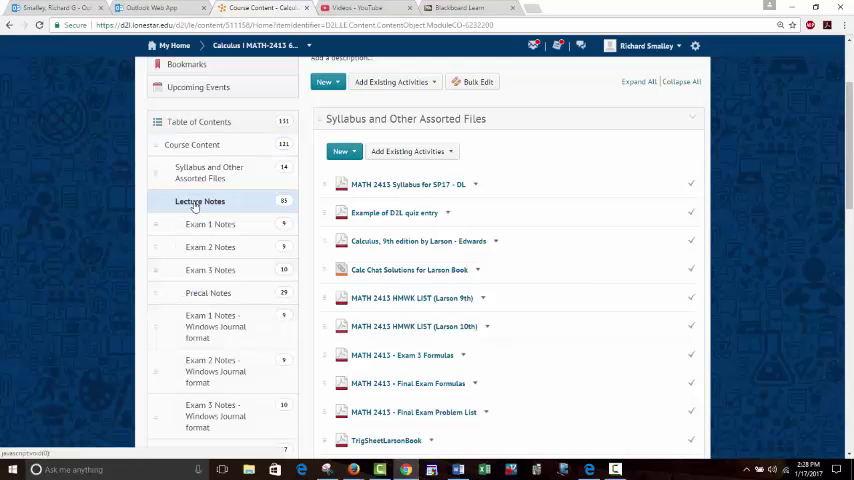
Step: View Exam 1 Notes, then switch to the Calculus II MATH 2414 course content
{"action": "left_click", "coordinate": [210, 224]}
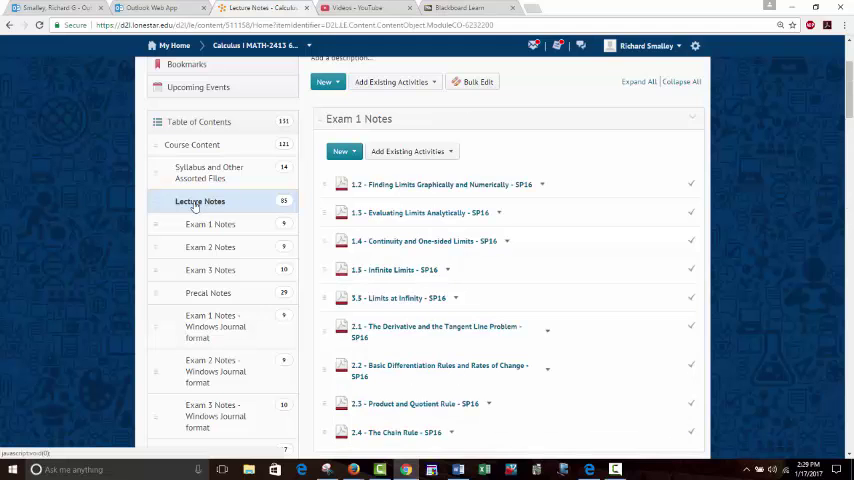
{"action": "left_click", "coordinate": [210, 224]}
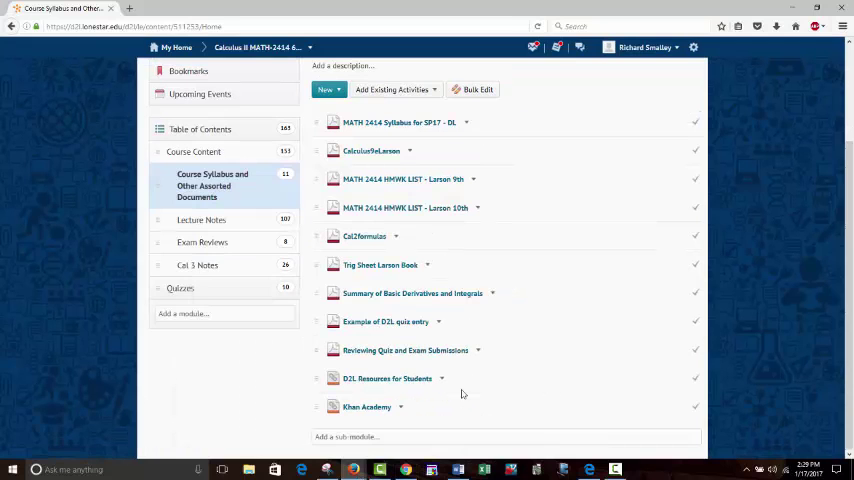
Step: Show Calculus II's Exam 1 Notes and its Parametric and Polar Notes submodule listing sections 10.2–10.5
{"action": "left_click", "coordinate": [200, 220]}
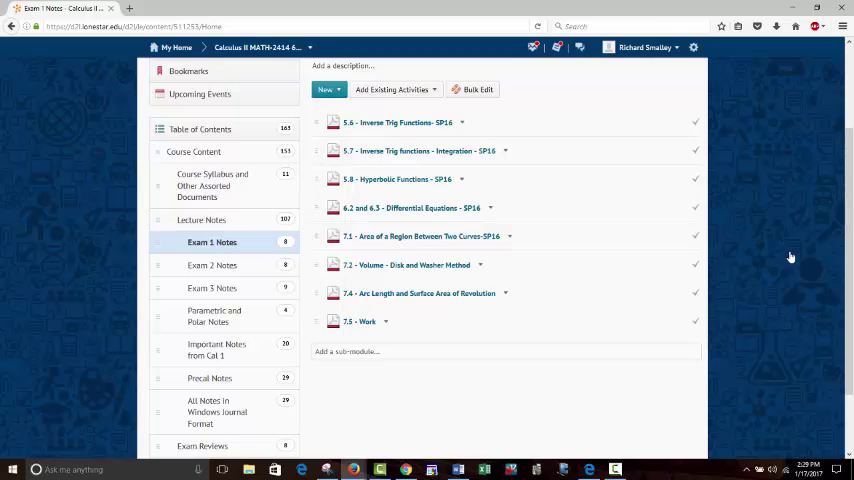
{"action": "mouse_move", "coordinate": [212, 264]}
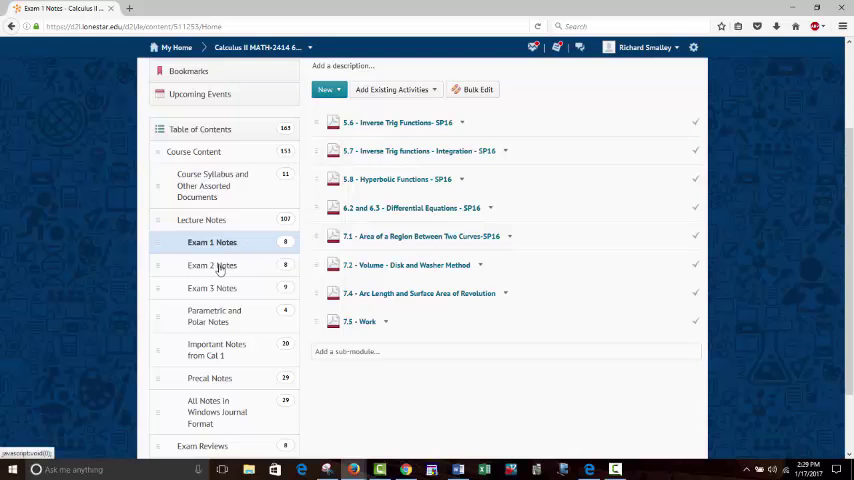
{"action": "mouse_move", "coordinate": [406, 390]}
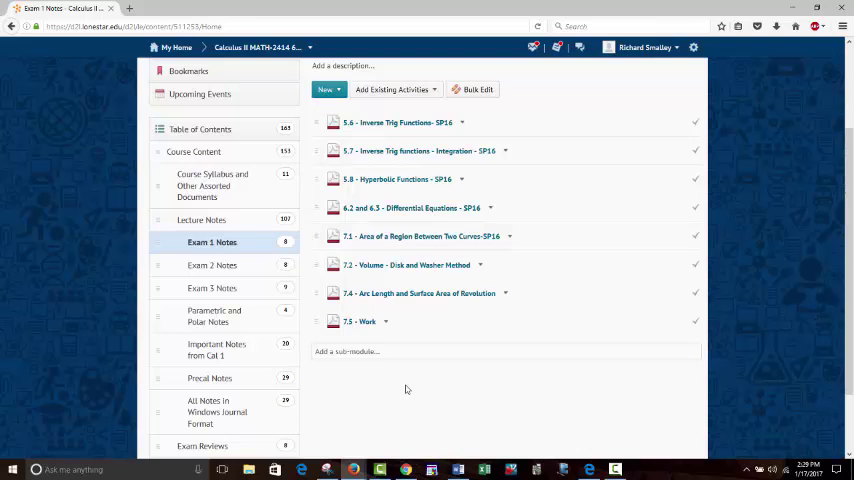
{"action": "left_click", "coordinate": [214, 316]}
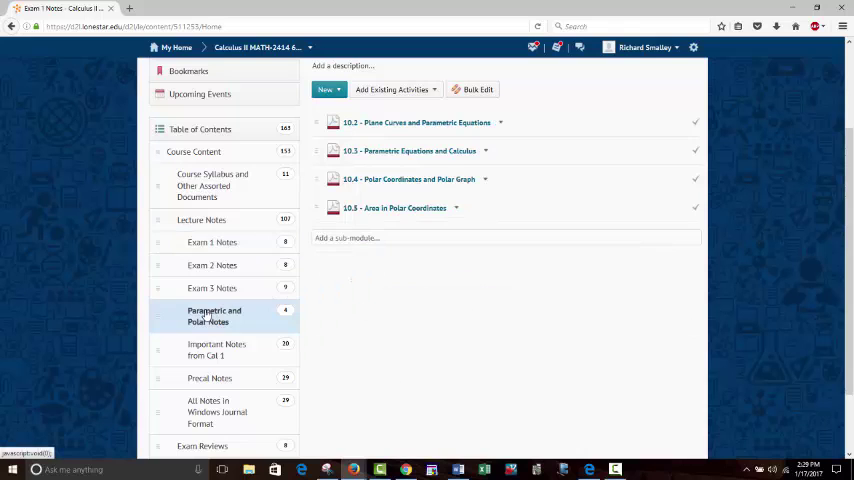
{"action": "left_click", "coordinate": [214, 316]}
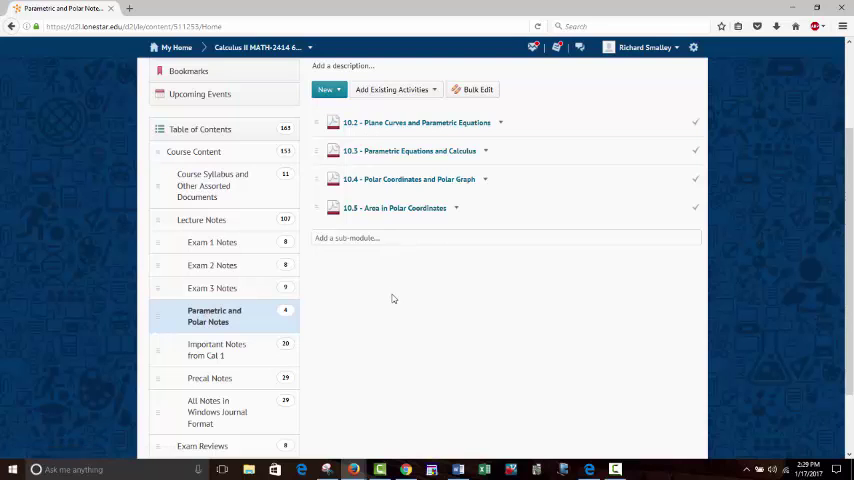
{"action": "mouse_move", "coordinate": [248, 328]}
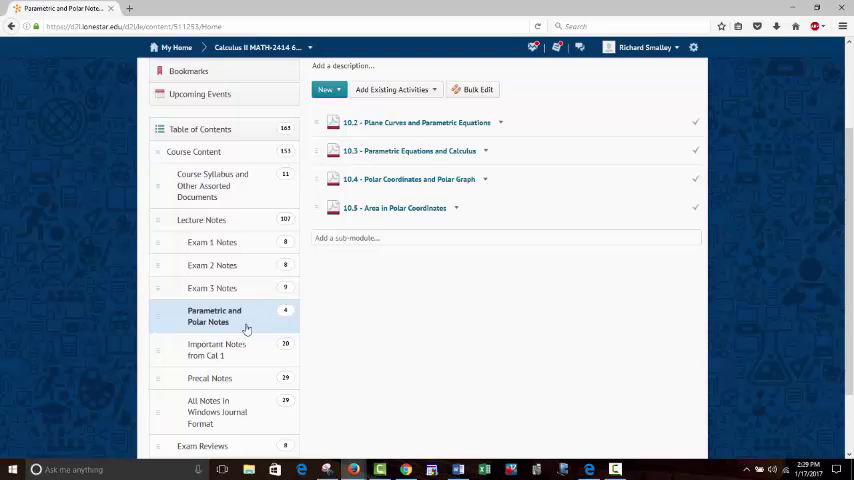
{"action": "mouse_move", "coordinate": [388, 320]}
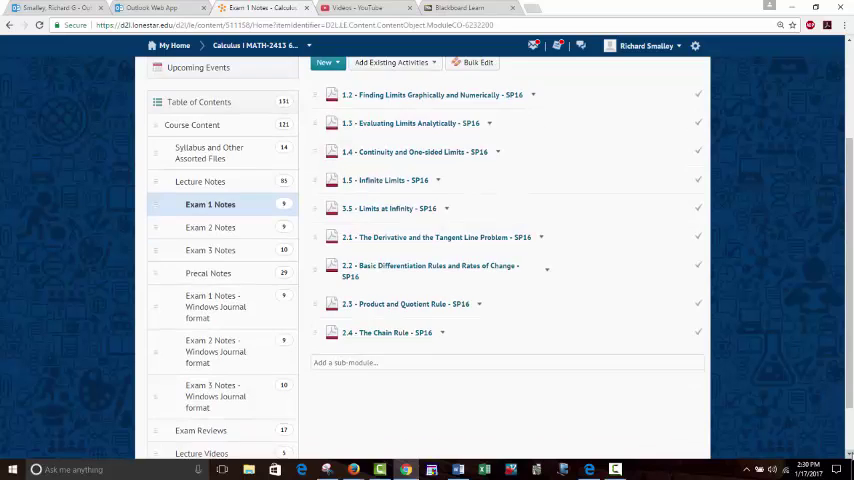
Step: Show the Calculus I Exam Reviews module listing its Sample Exam solution videos
{"action": "scroll", "scroll_direction": "down", "scroll_amount": 3}
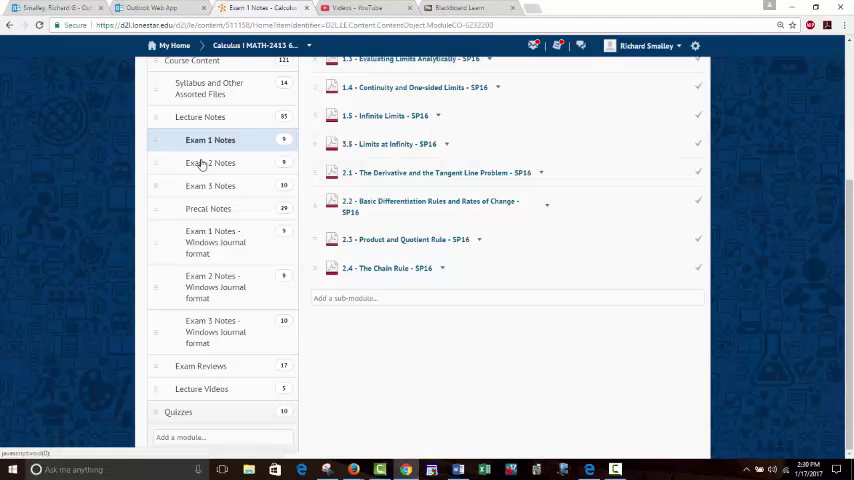
{"action": "left_click", "coordinate": [200, 366]}
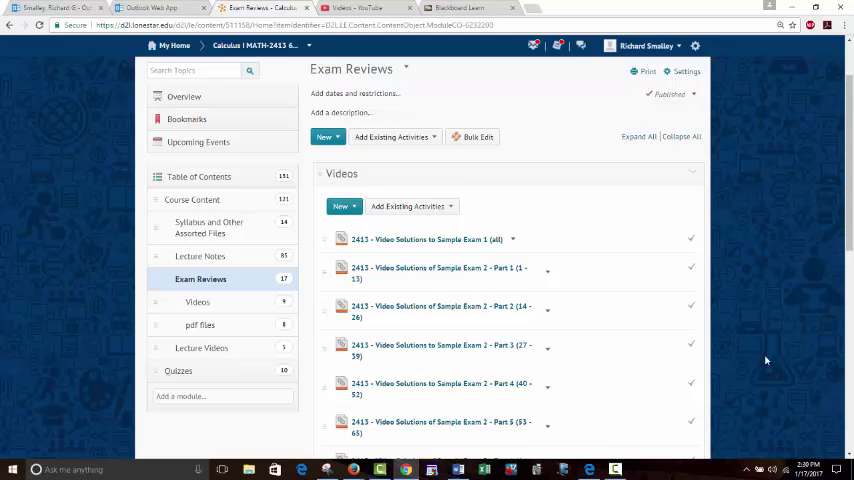
Step: Show the Exam Reviews pdf files submodule listing sample problems and solutions for Exams 1–5 and the final
{"action": "left_click", "coordinate": [200, 352]}
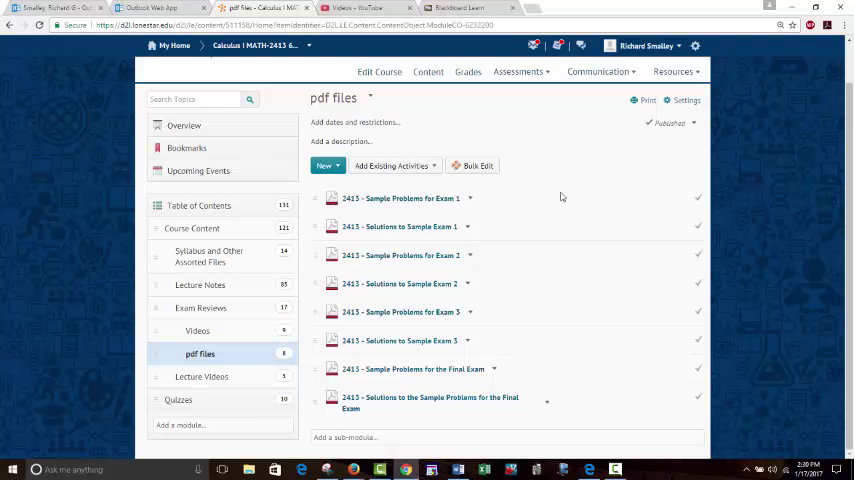
{"action": "mouse_move", "coordinate": [398, 226]}
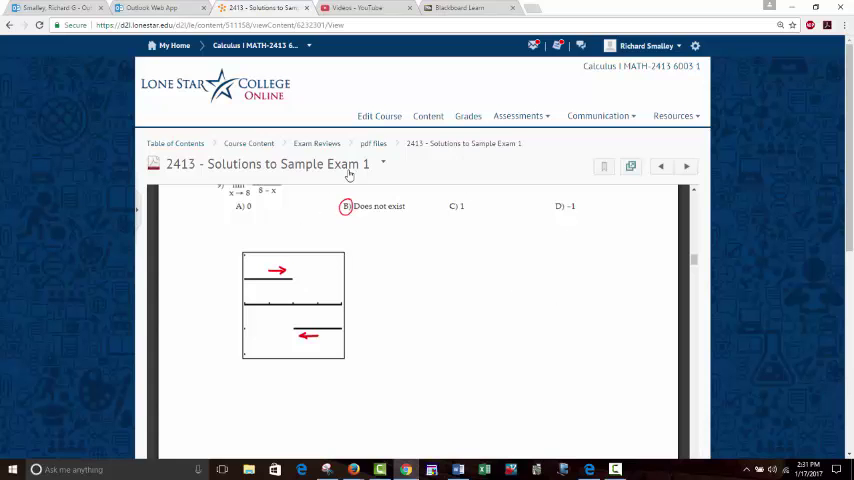
{"action": "left_click", "coordinate": [372, 144]}
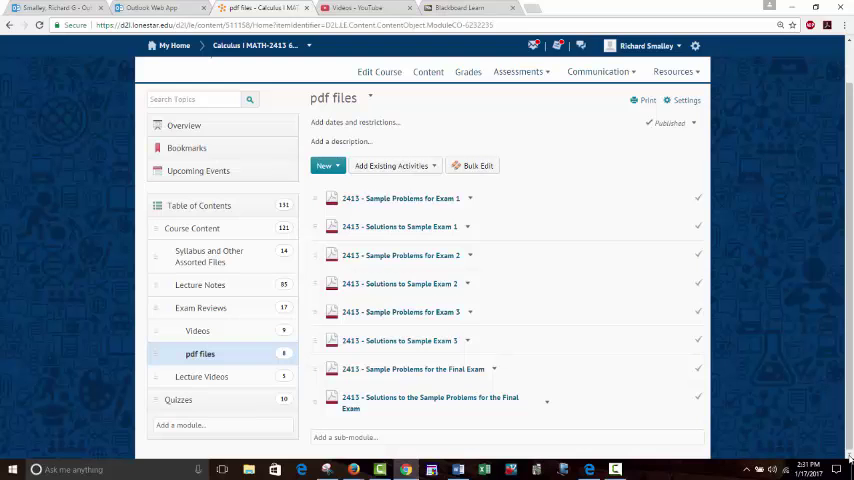
{"action": "mouse_move", "coordinate": [616, 364]}
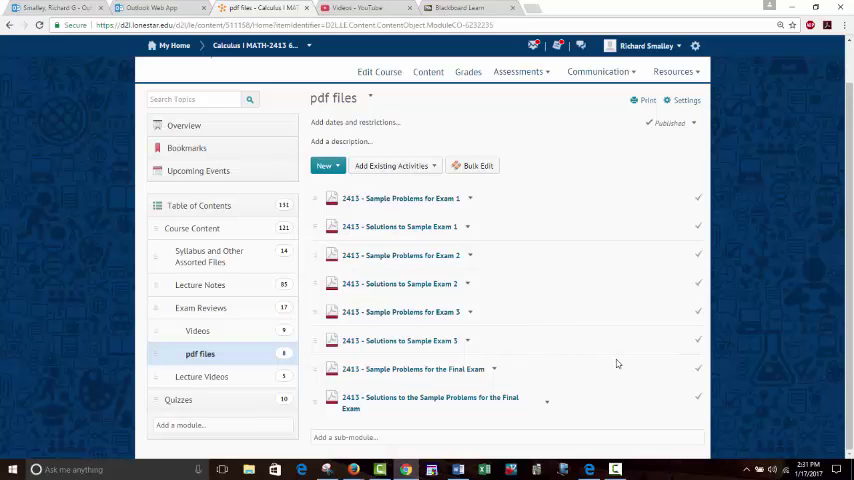
{"action": "mouse_move", "coordinate": [412, 368]}
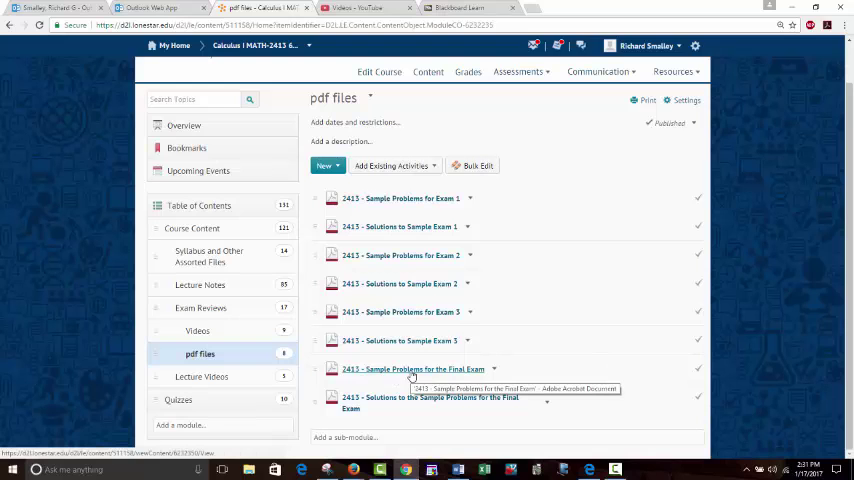
{"action": "mouse_move", "coordinate": [596, 368]}
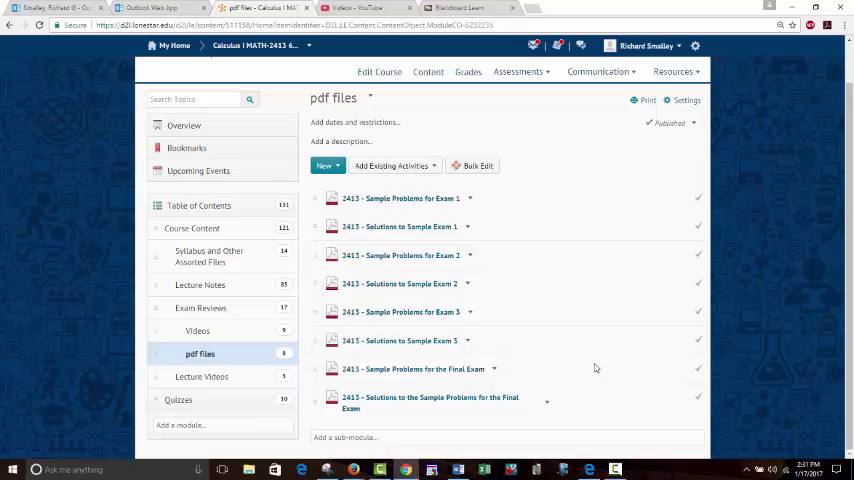
{"action": "left_click", "coordinate": [196, 330]}
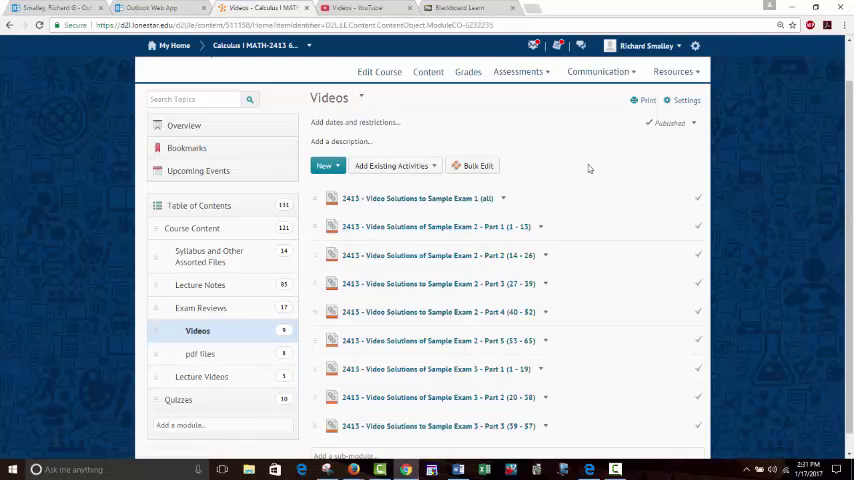
{"action": "mouse_move", "coordinate": [616, 184]}
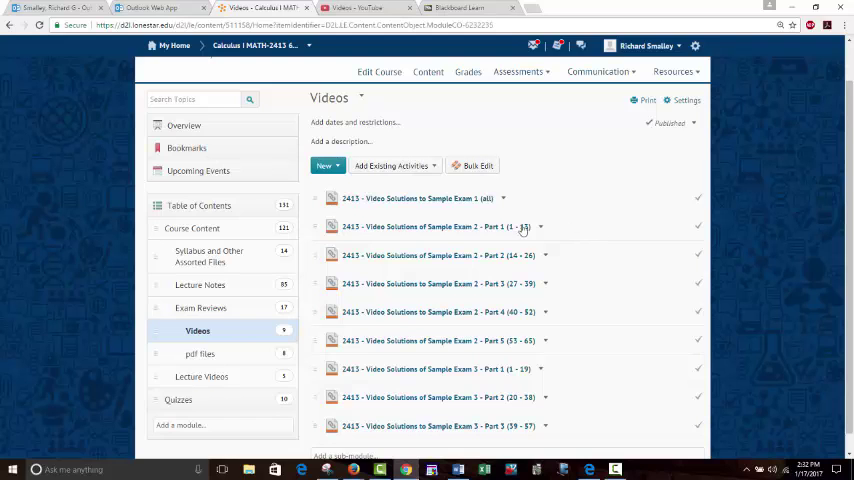
{"action": "mouse_move", "coordinate": [490, 228]}
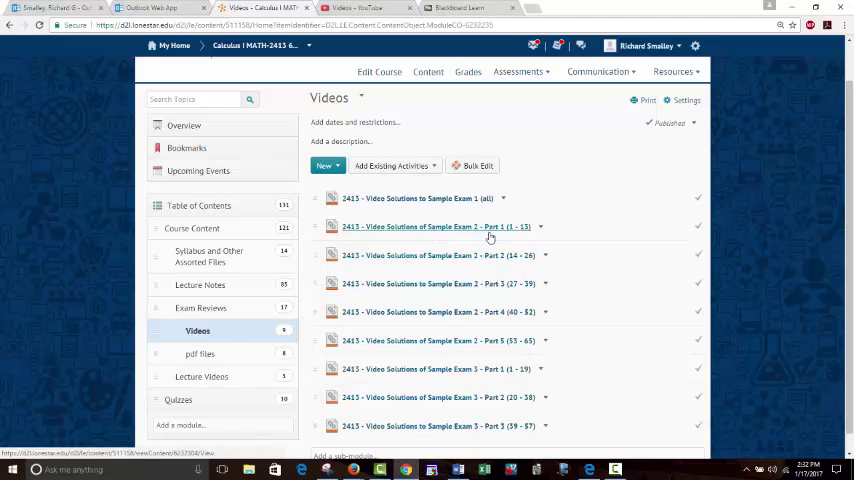
{"action": "mouse_move", "coordinate": [490, 340]}
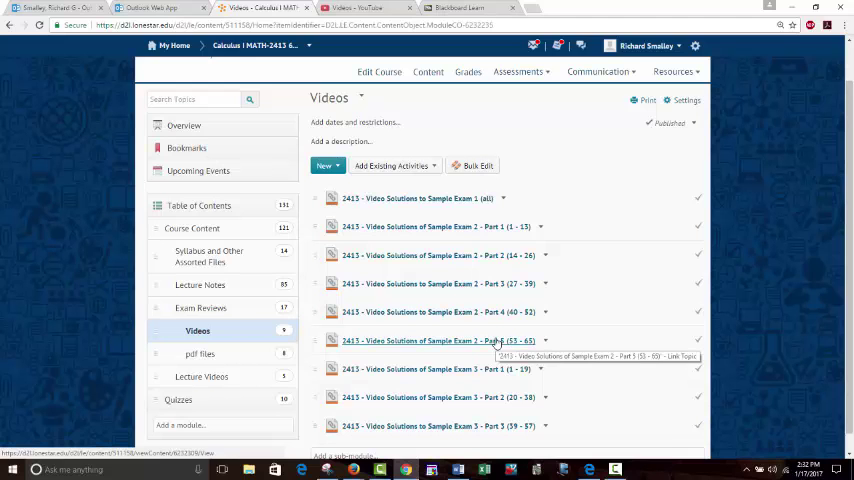
Step: Show the Calculus I Lecture Videos module listing topics from implicit differentiation to the Fundamental Theorem
{"action": "left_click", "coordinate": [200, 376]}
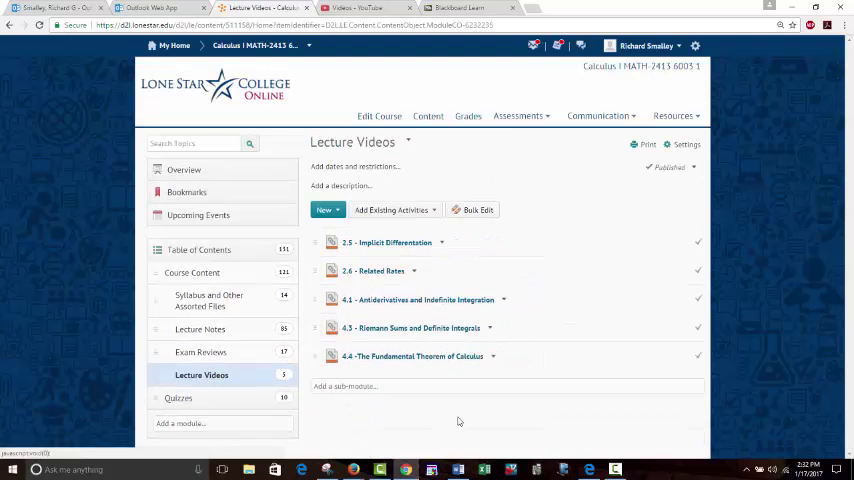
{"action": "mouse_move", "coordinate": [498, 420]}
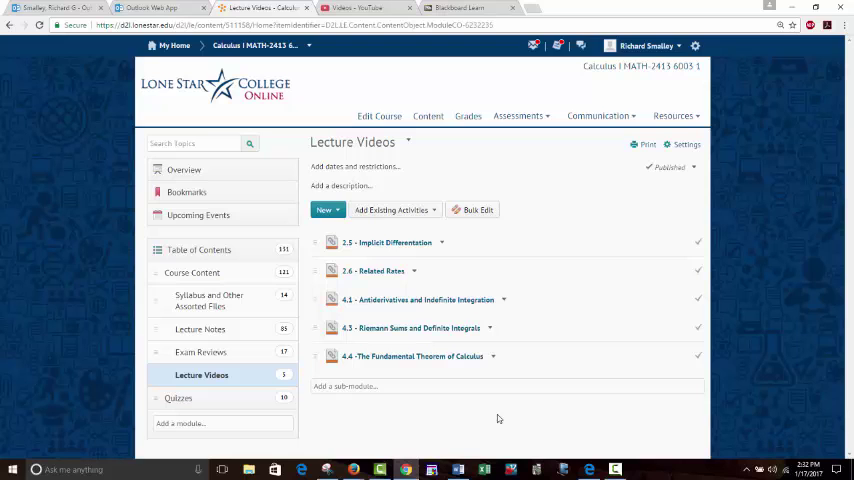
{"action": "mouse_move", "coordinate": [176, 404]}
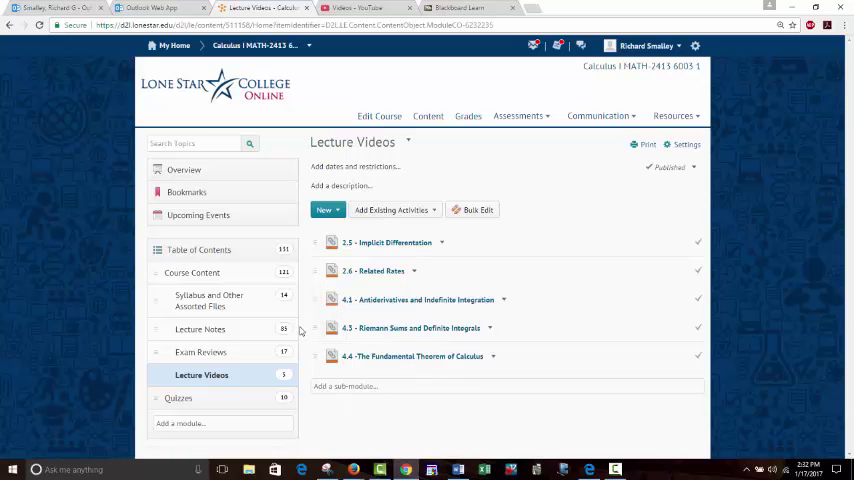
{"action": "mouse_move", "coordinate": [440, 424]}
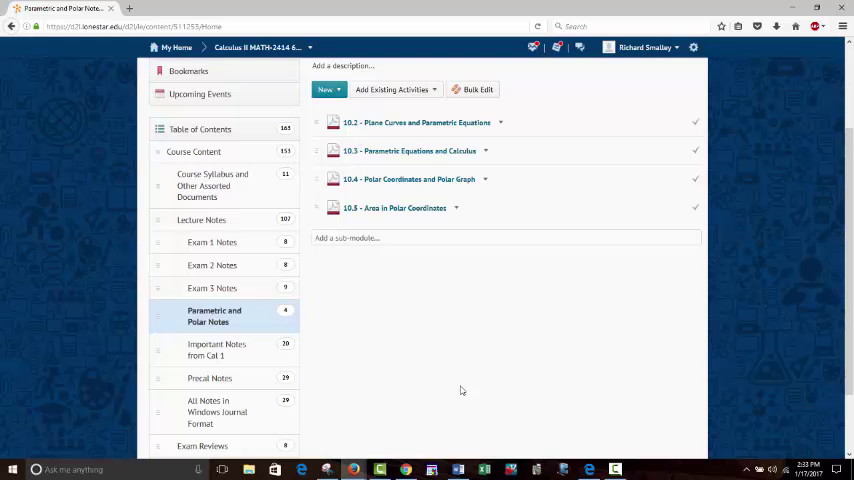
Step: Visit Course Syllabus and Assorted Documents, then show the Calculus II Exam Reviews module with 2414 sample problems
{"action": "scroll", "scroll_direction": "up", "scroll_amount": 3}
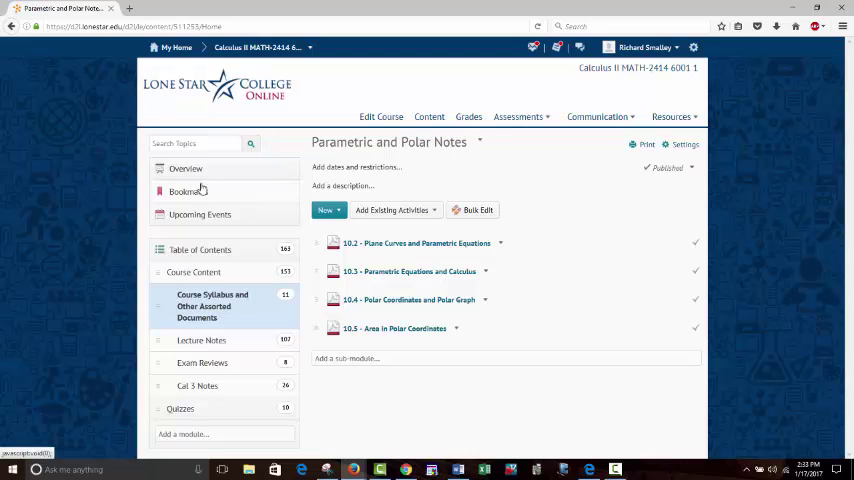
{"action": "left_click", "coordinate": [212, 306]}
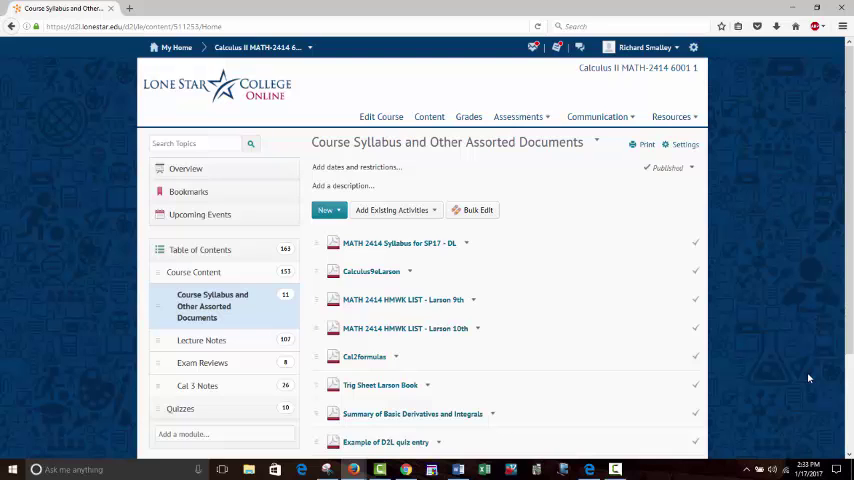
{"action": "left_click", "coordinate": [202, 362]}
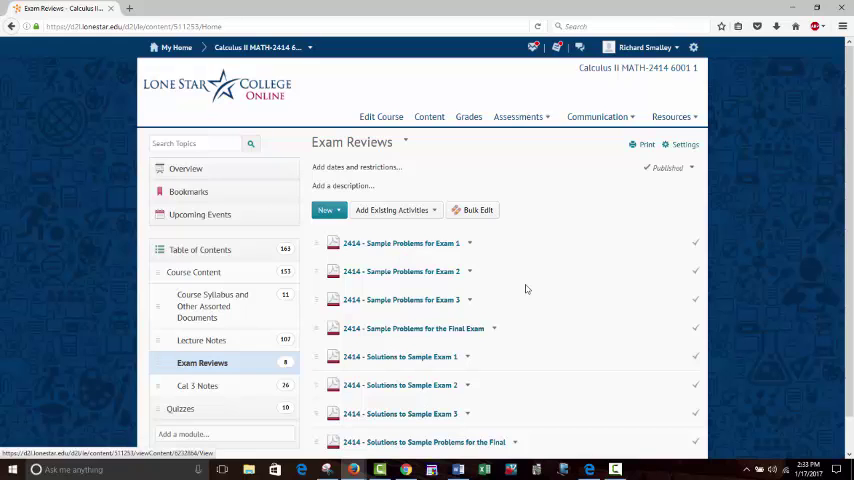
{"action": "mouse_move", "coordinate": [784, 294]}
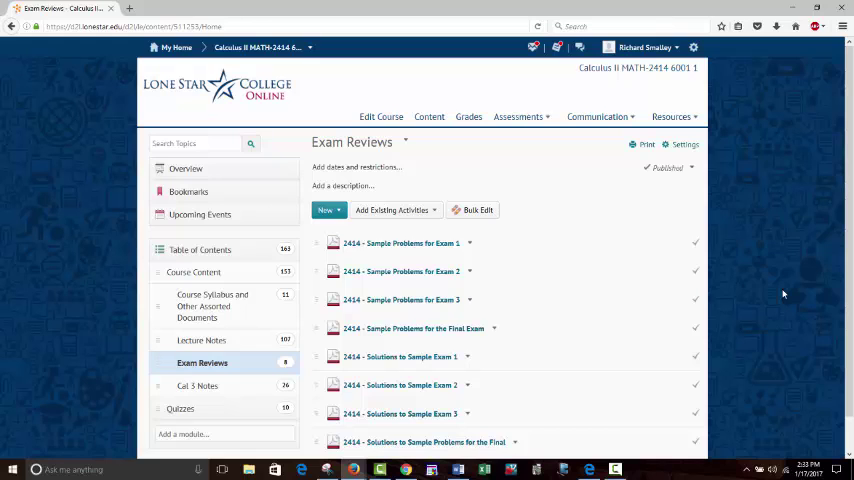